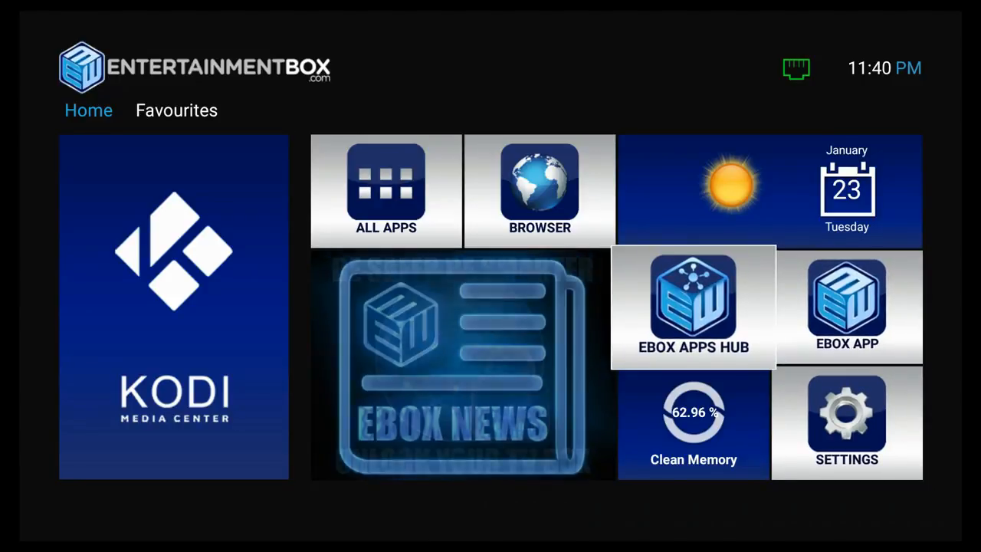
mouse_move(61, 84)
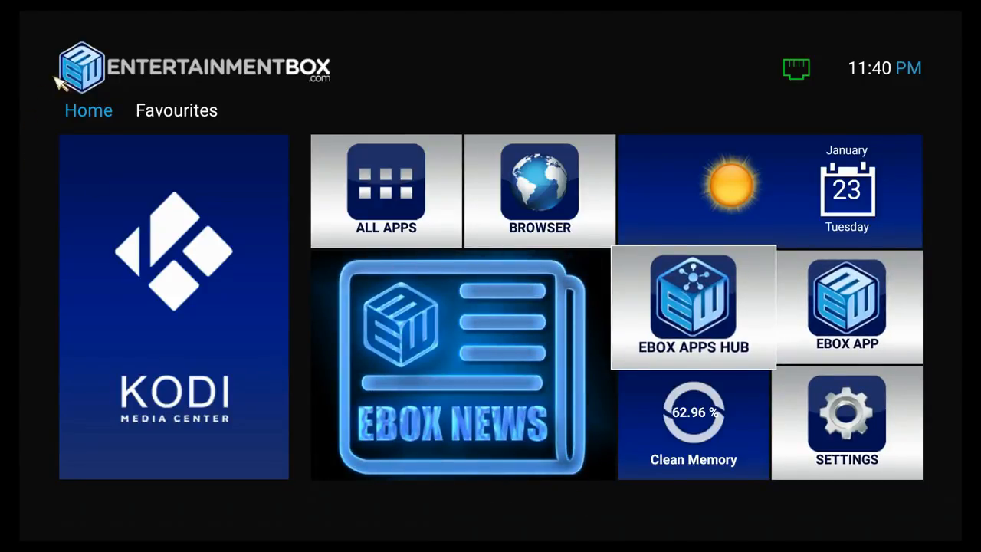
mouse_move(316, 111)
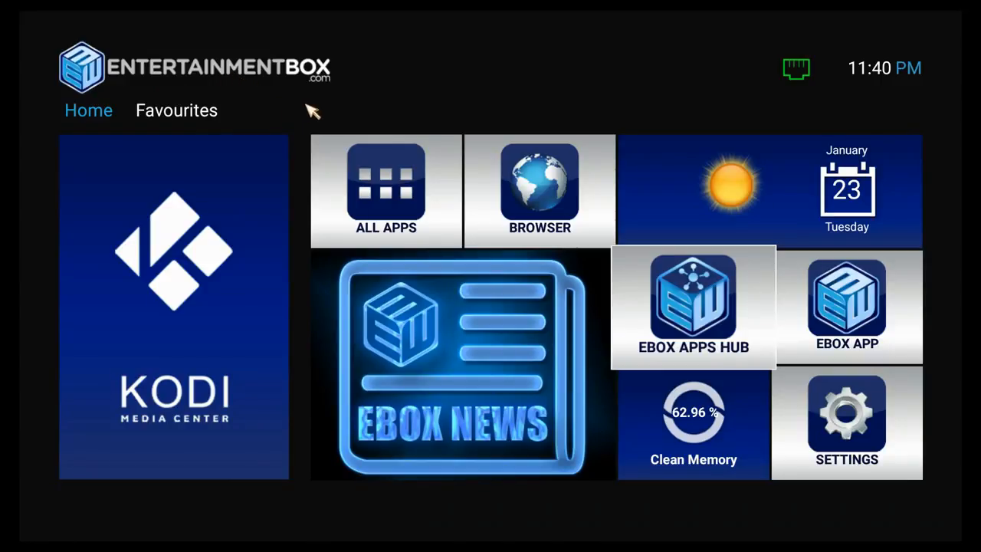
mouse_move(290, 479)
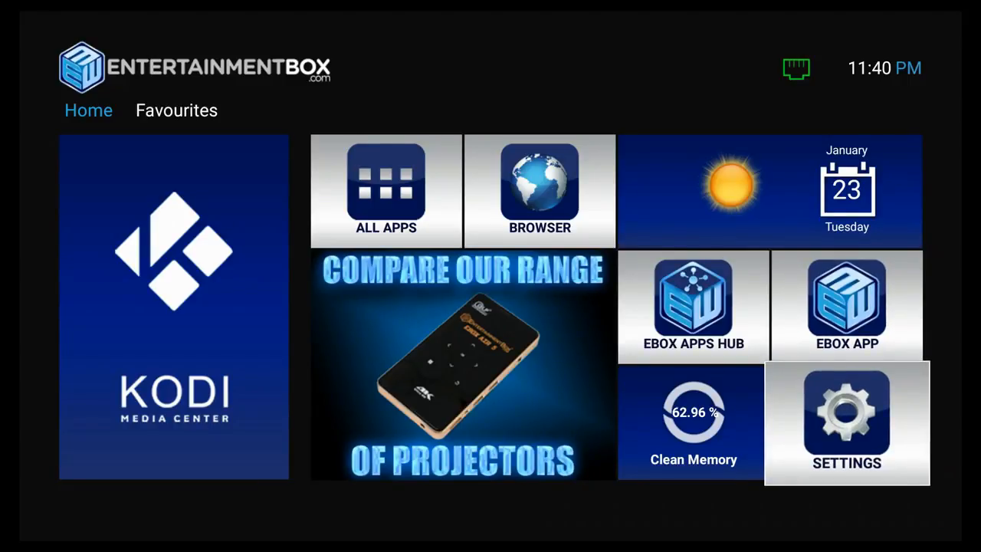
Step: View the box's device information page in Settings
left_click(848, 421)
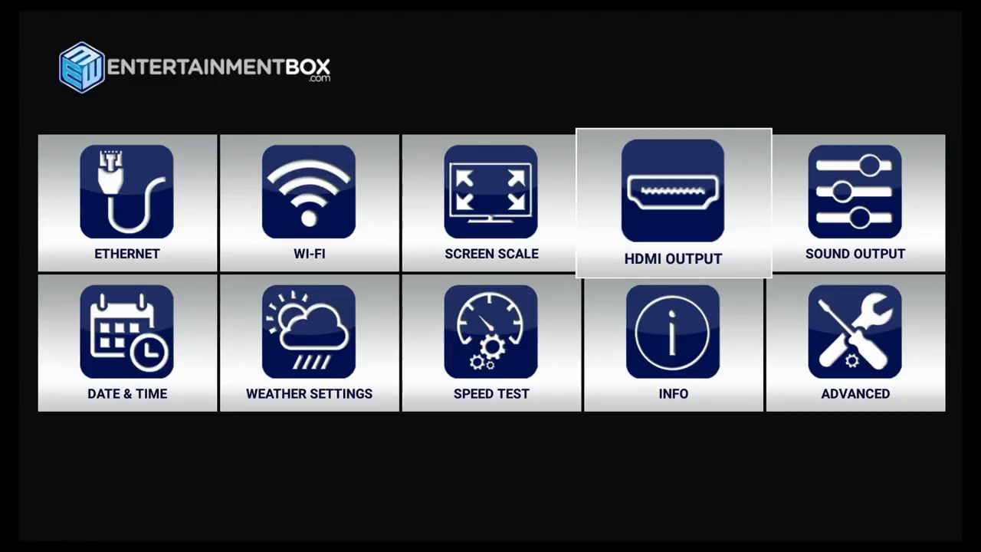
key("Down")
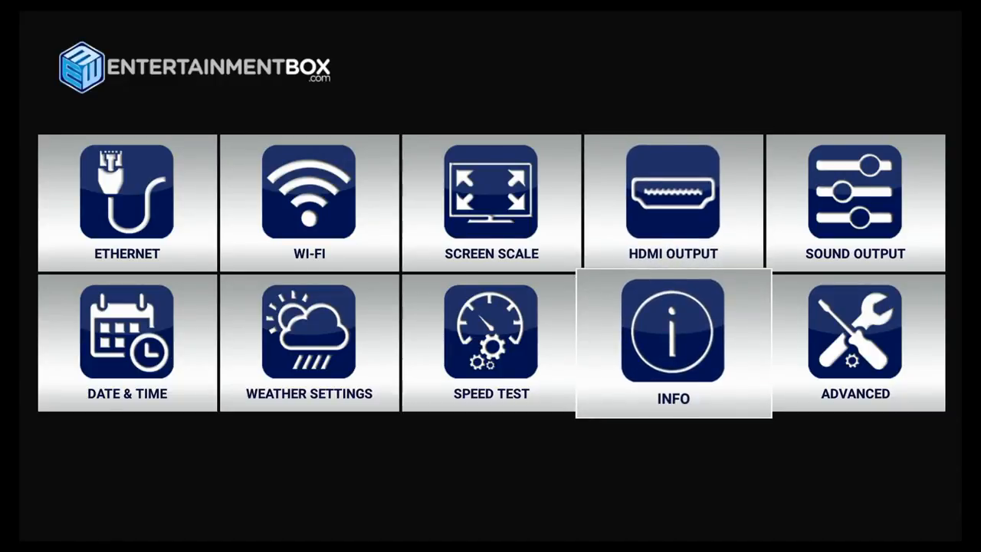
left_click(673, 336)
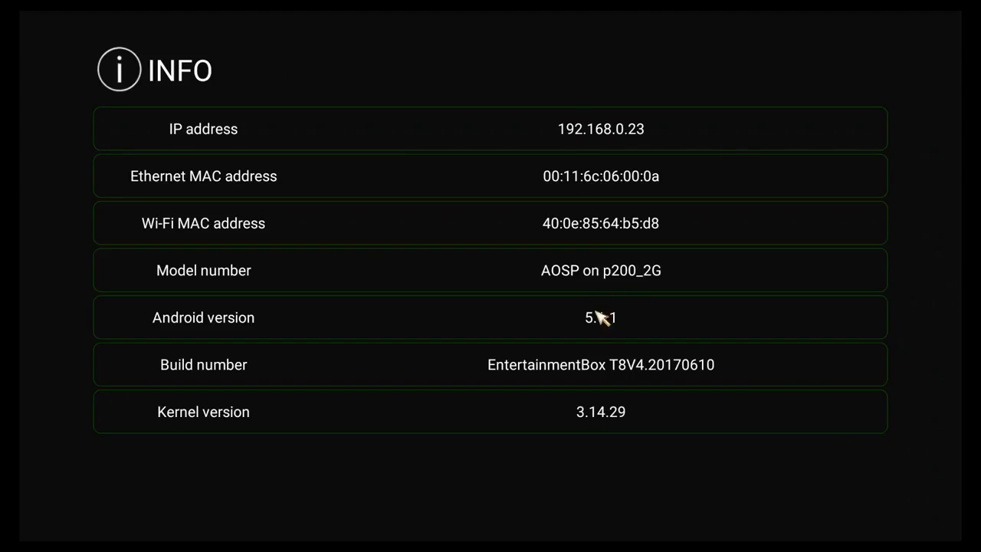
mouse_move(604, 325)
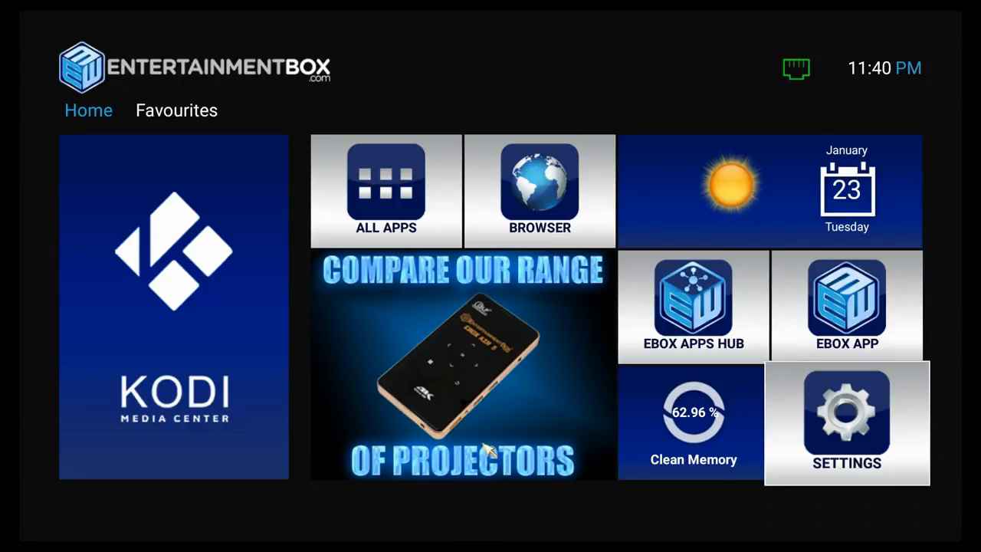
mouse_move(152, 136)
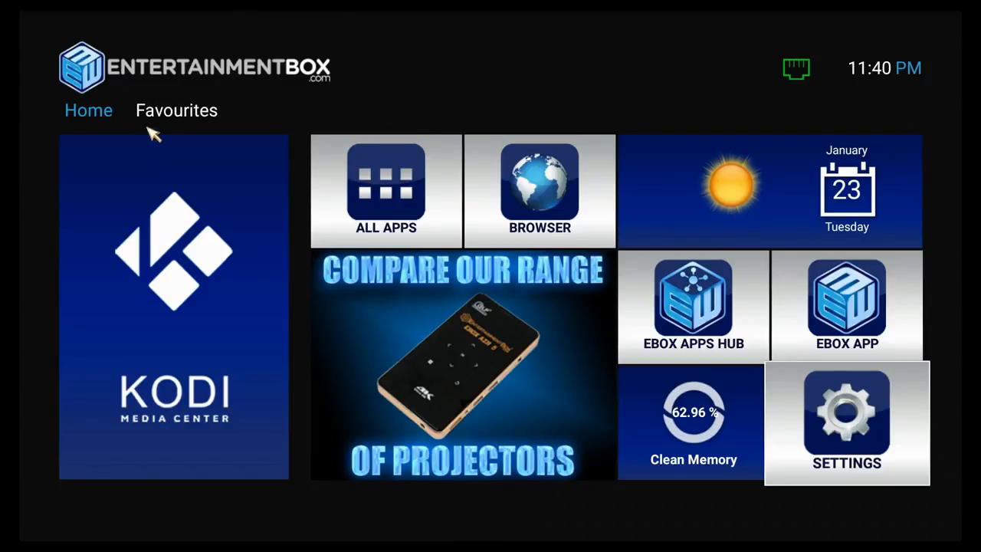
mouse_move(170, 113)
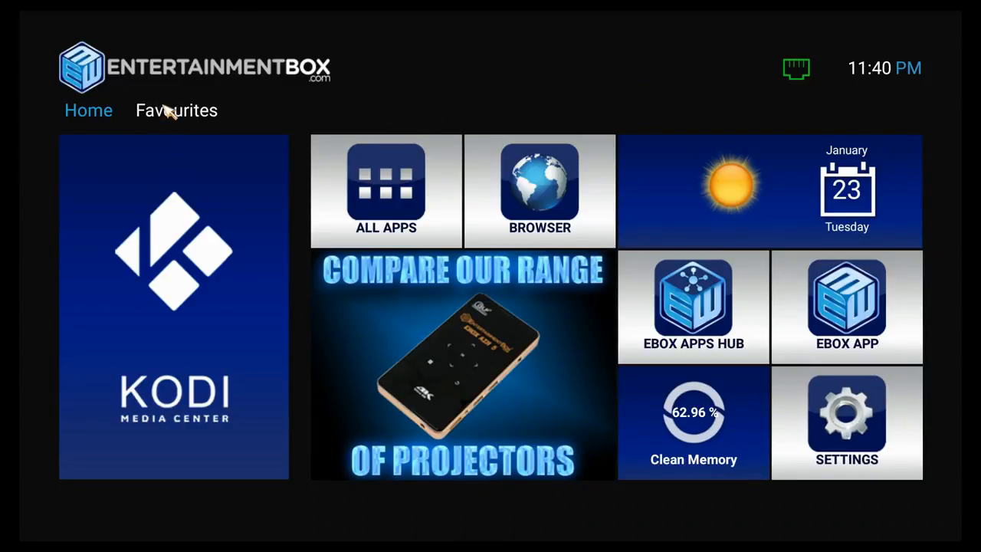
Step: Launch Google Play Store from Favourites and browse its home page
left_click(177, 110)
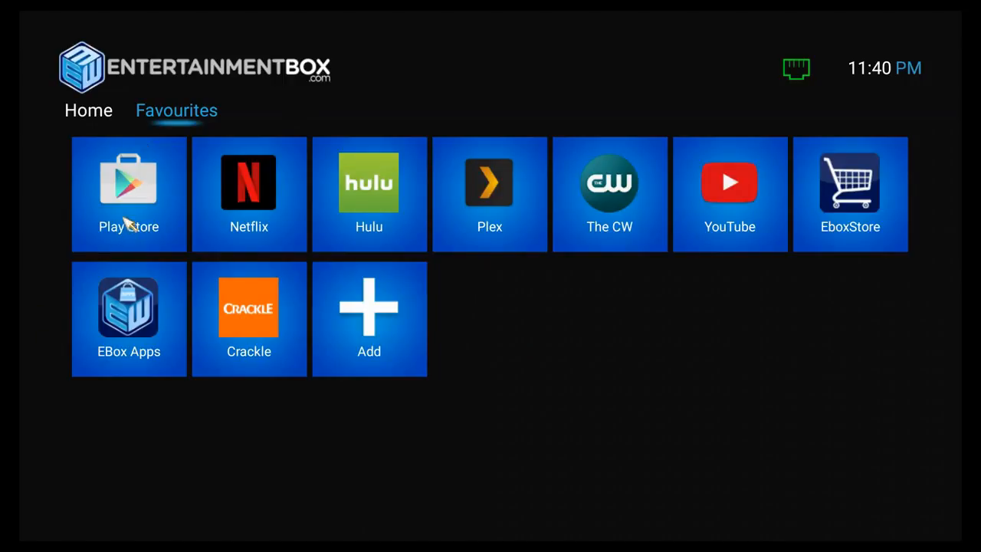
left_click(128, 192)
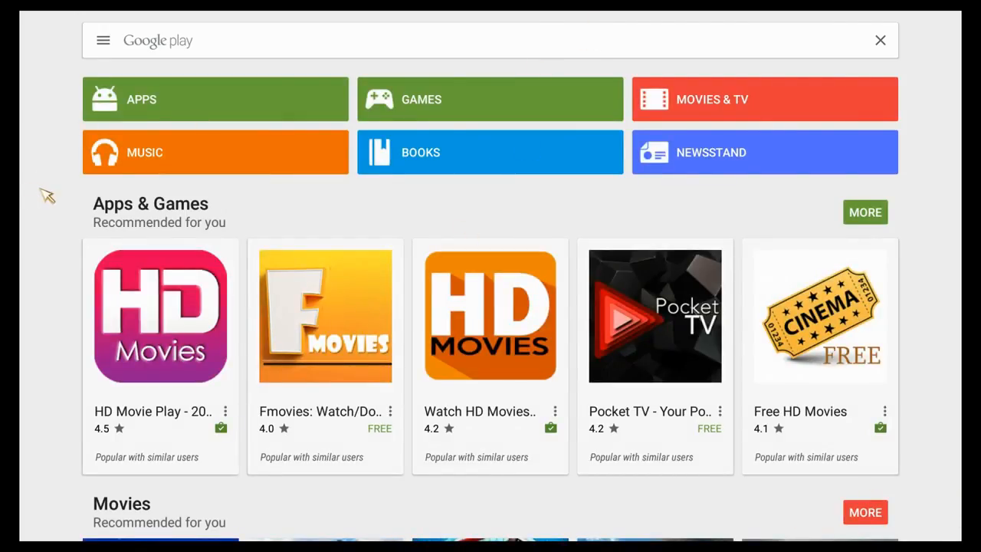
scroll("down", 3)
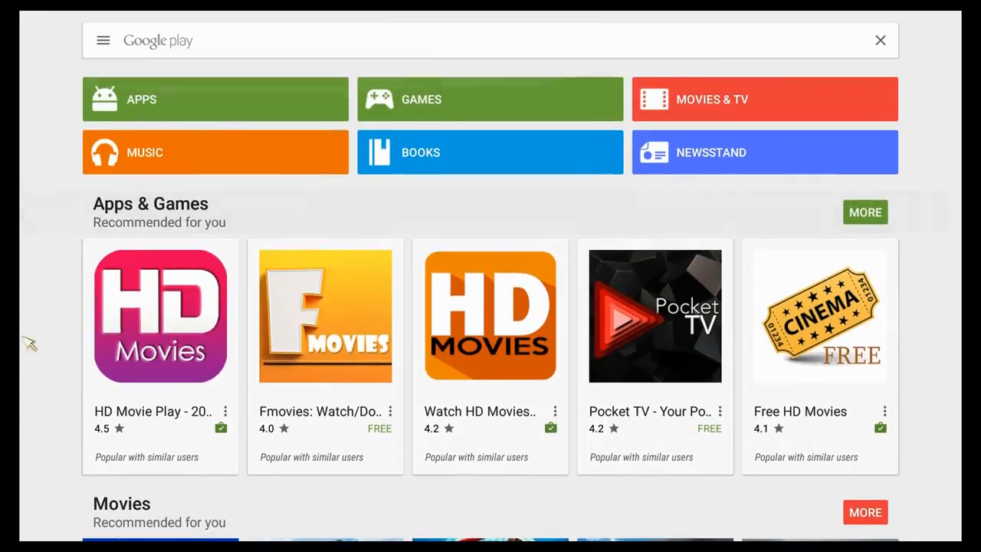
mouse_move(190, 275)
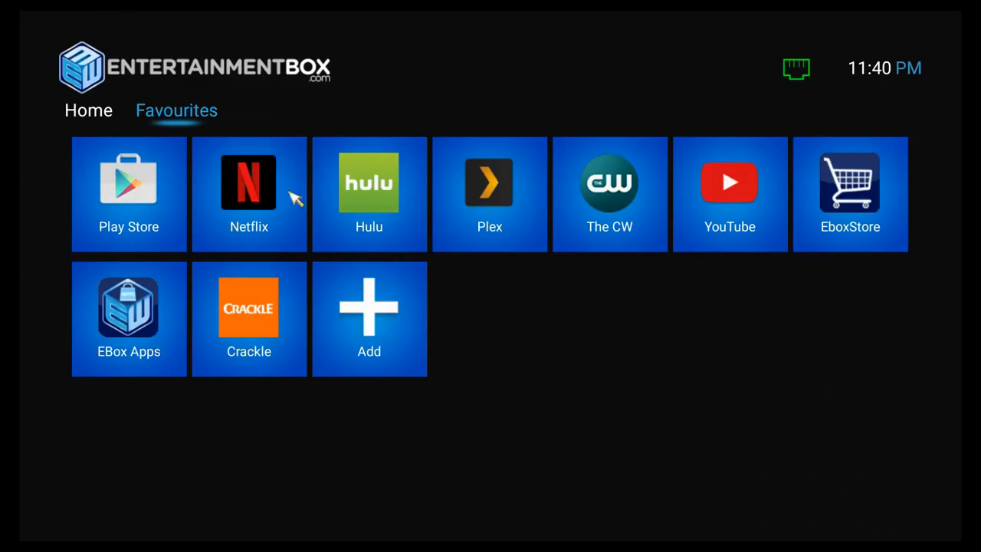
mouse_move(27, 337)
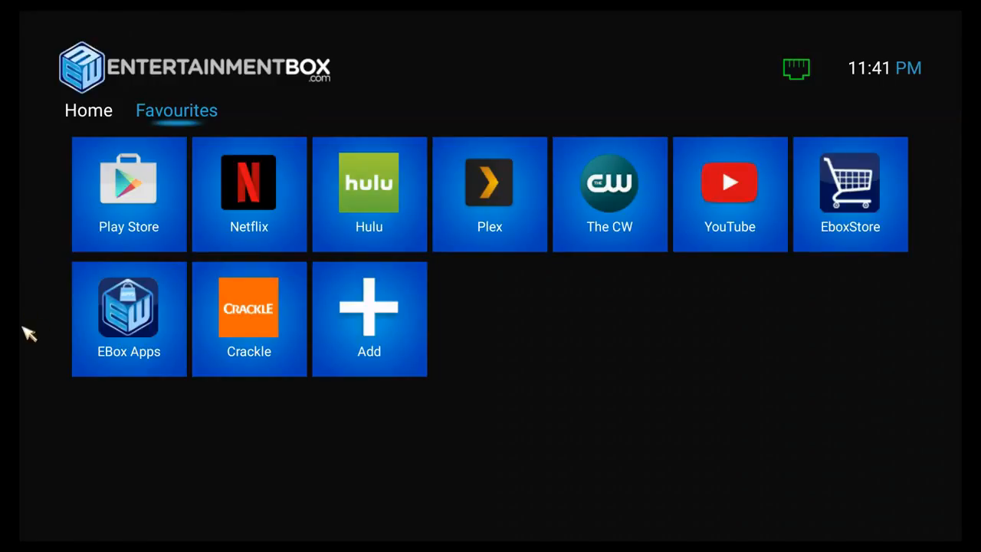
mouse_move(506, 207)
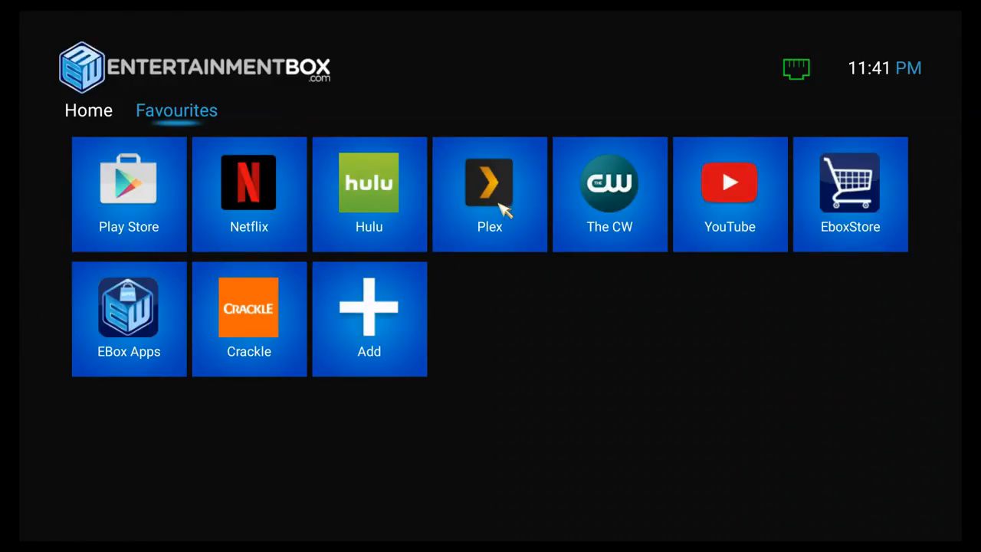
Step: Launch Plex under a chosen user profile and show the library sections menu
left_click(489, 182)
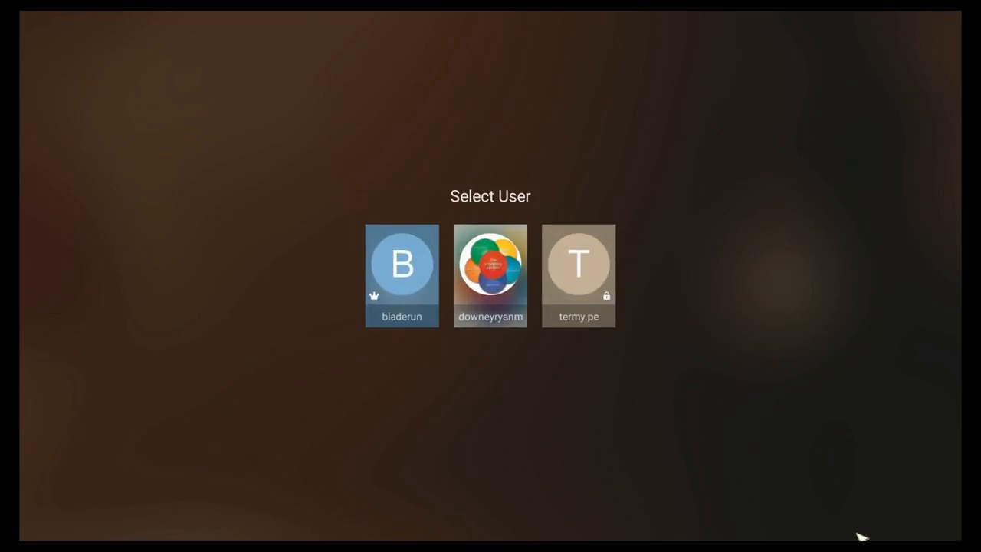
mouse_move(355, 234)
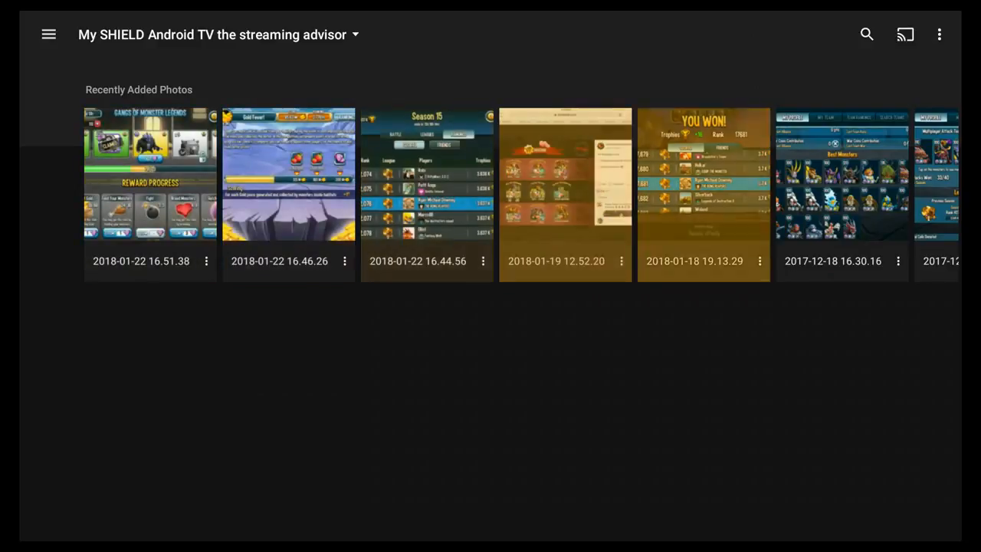
scroll("right", 3)
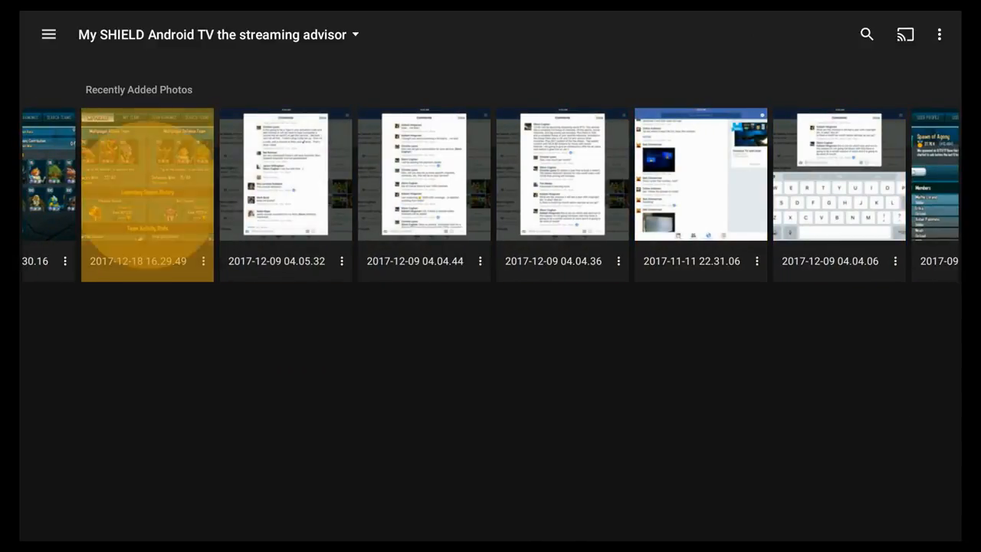
left_click(146, 175)
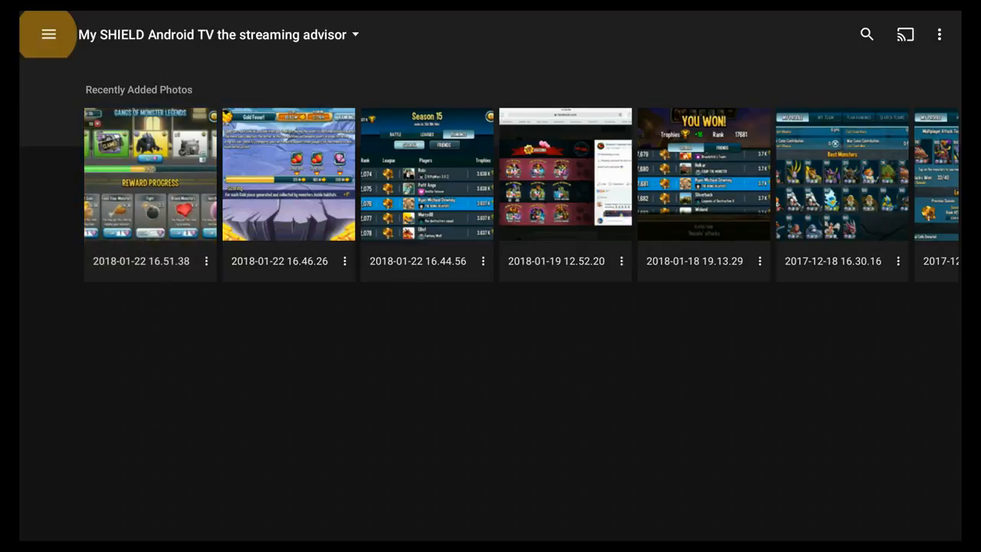
left_click(47, 33)
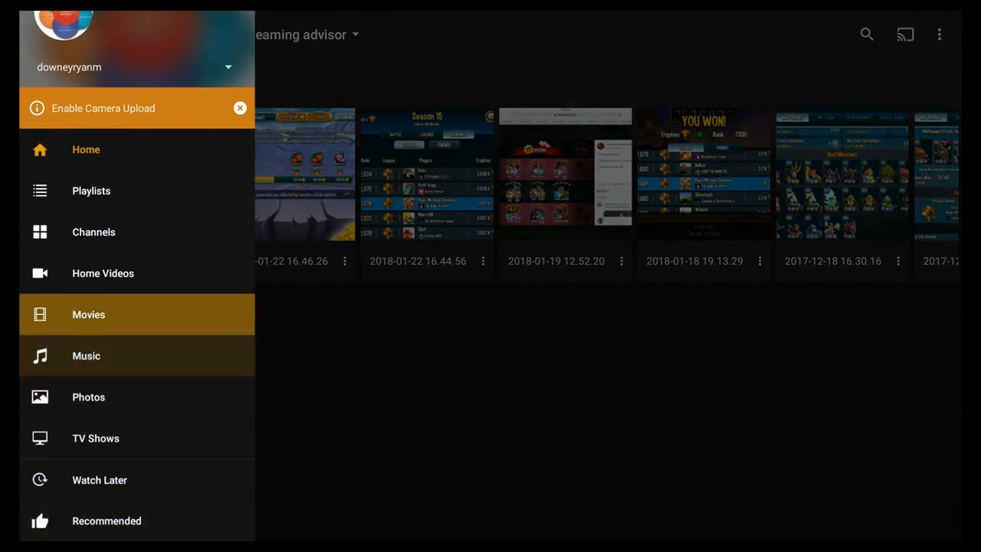
Step: Scroll through Plex's Channels grid, then show the app sections menu again
left_click(94, 232)
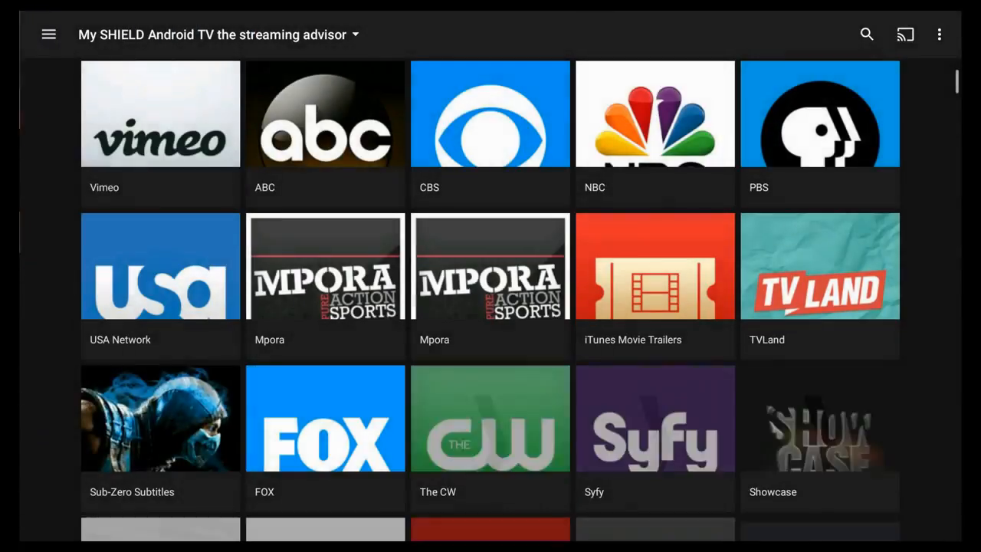
scroll("down", 3)
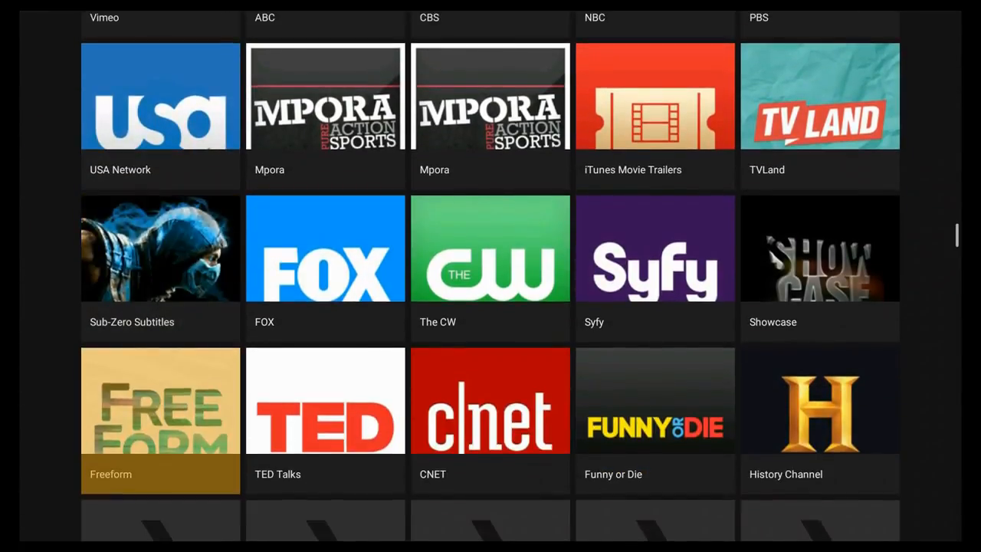
scroll("down", 3)
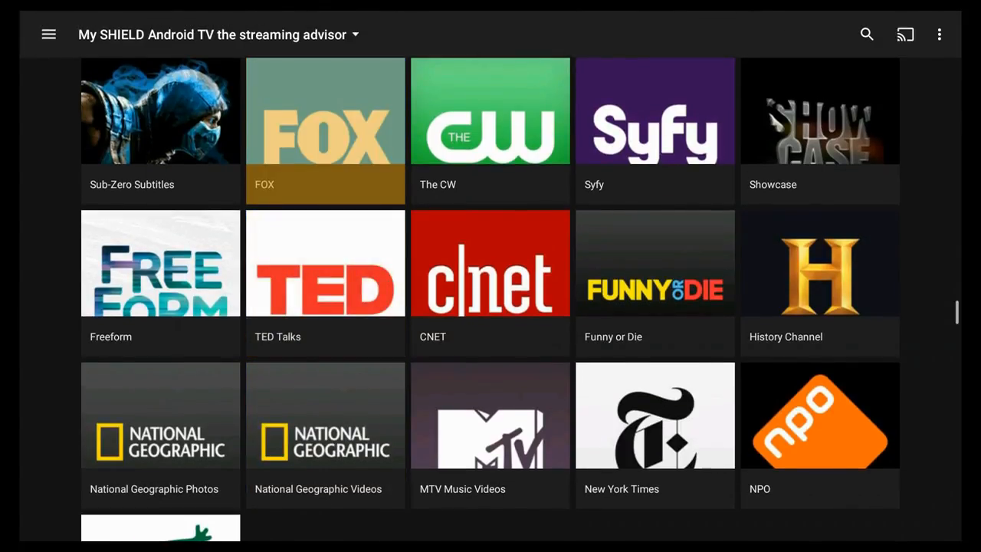
mouse_move(563, 21)
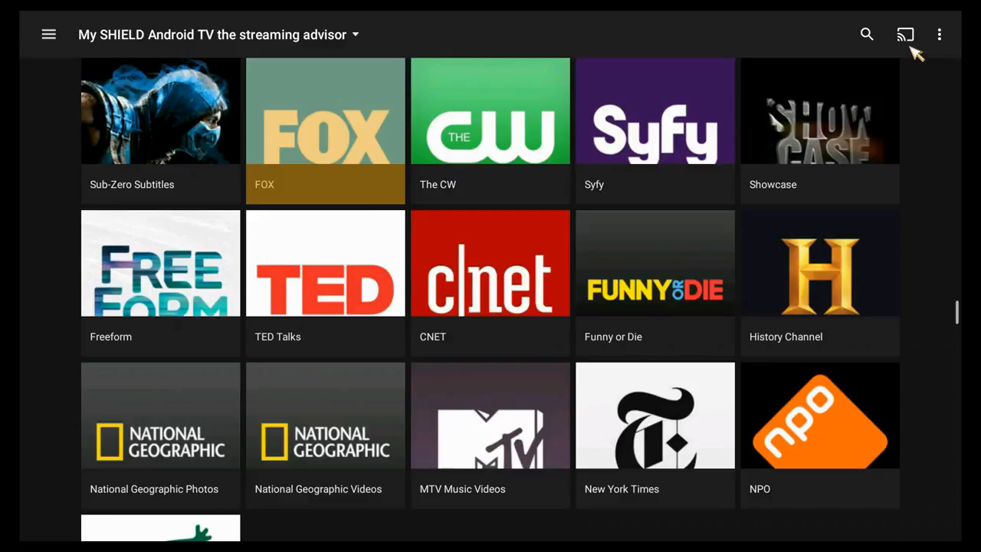
mouse_move(855, 83)
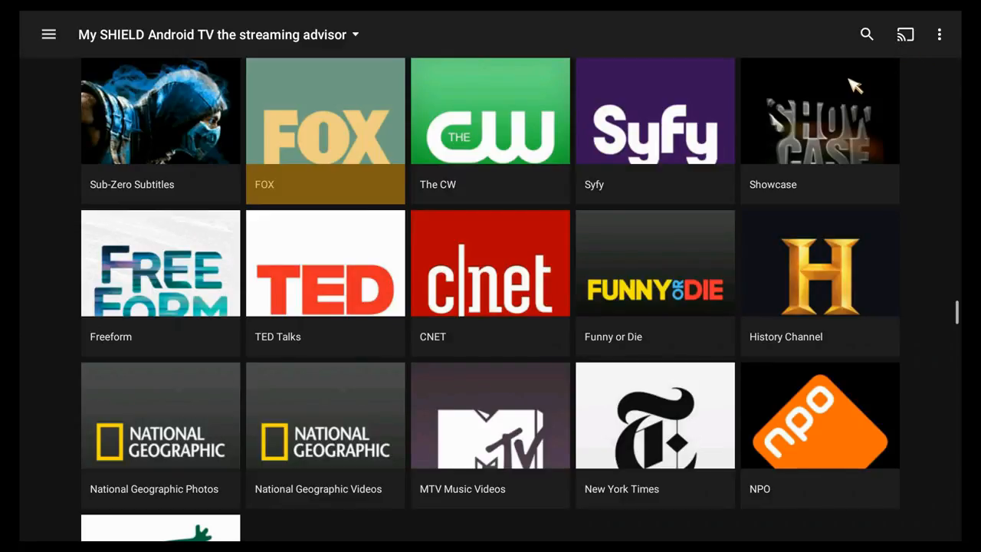
mouse_move(45, 48)
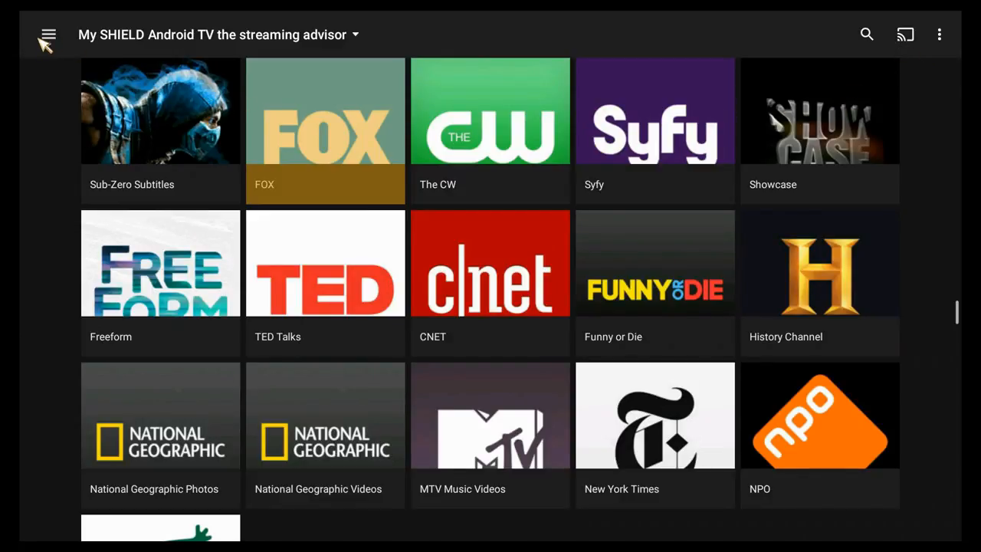
mouse_move(74, 65)
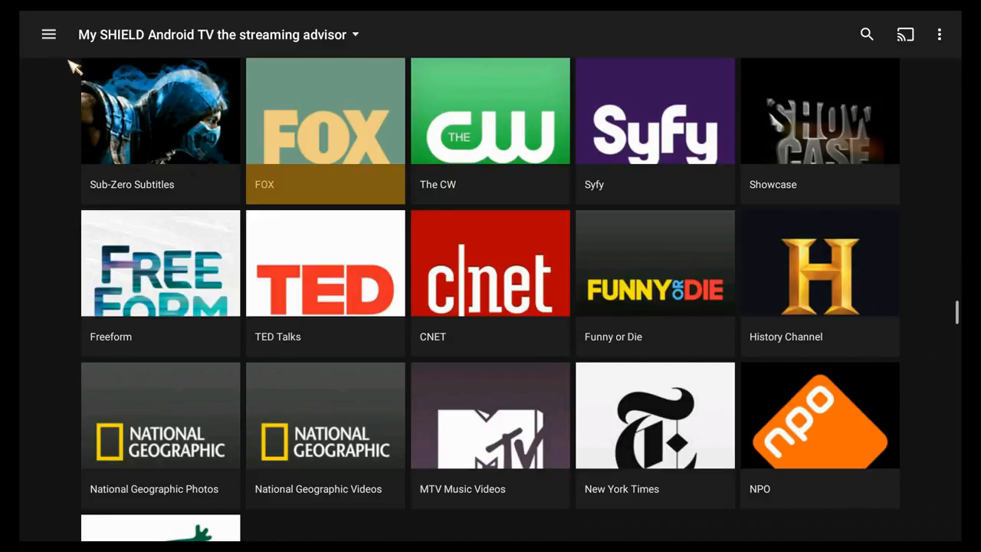
mouse_move(805, 370)
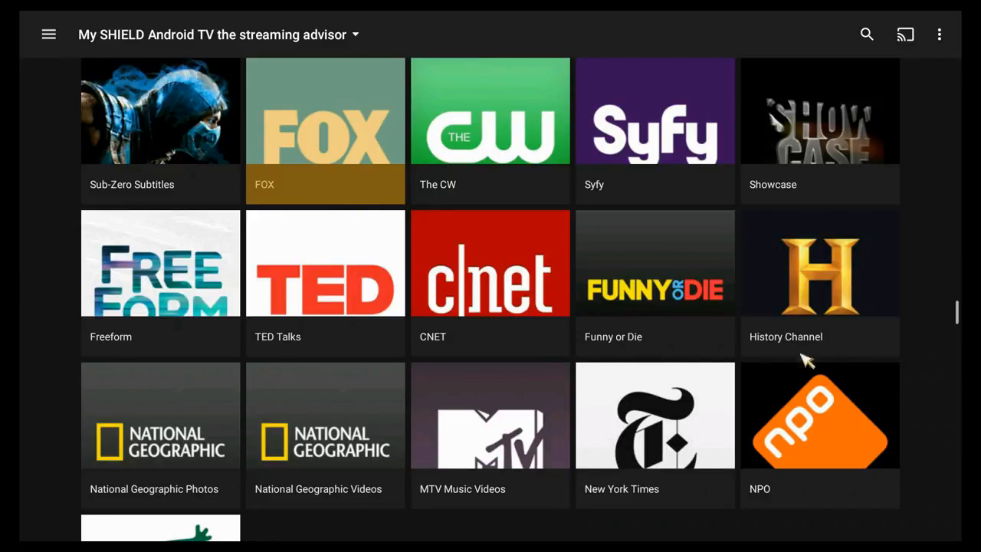
left_click(48, 34)
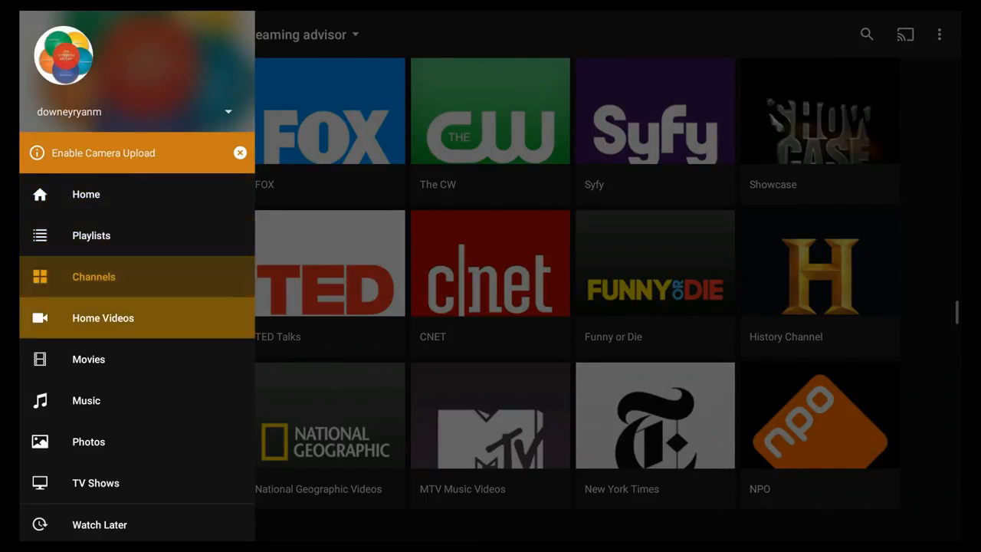
mouse_move(88, 442)
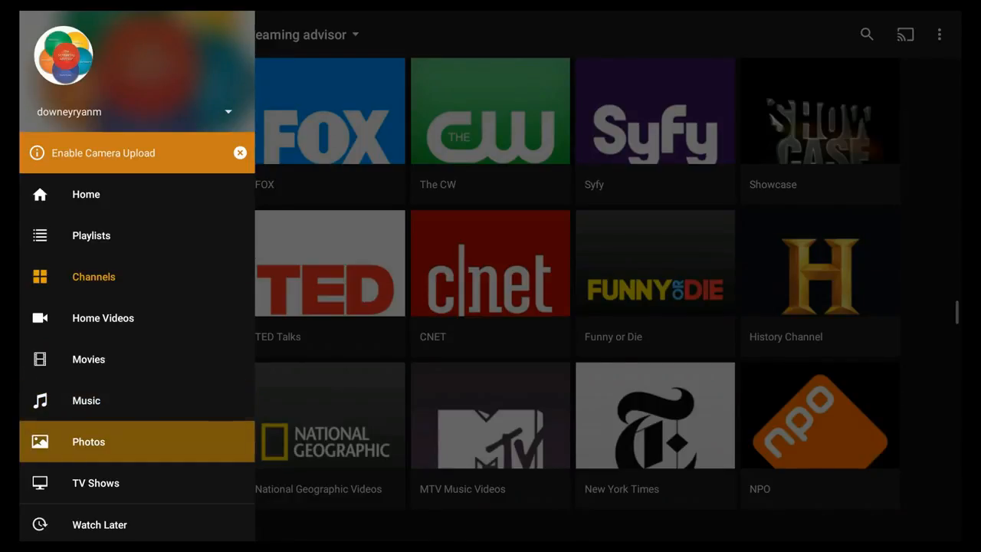
mouse_move(86, 400)
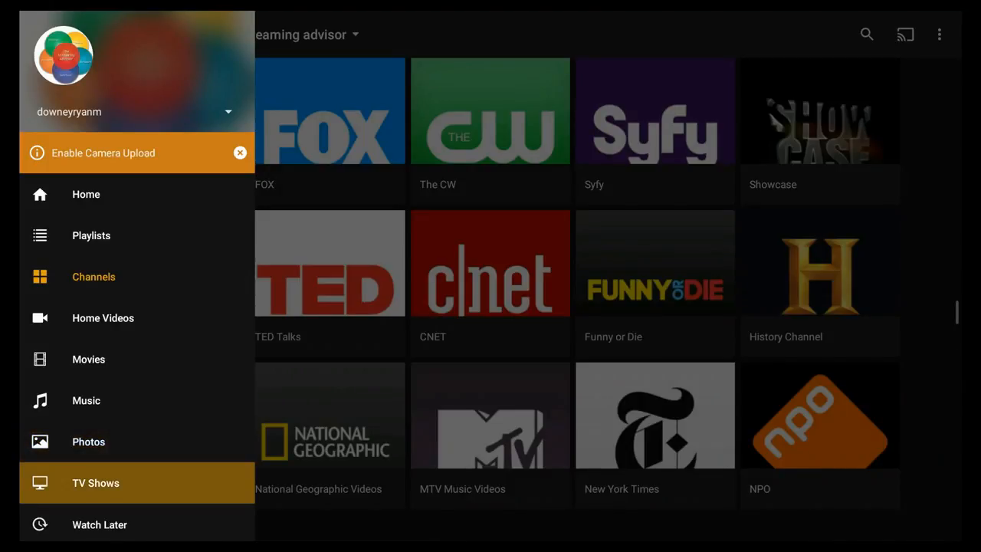
mouse_move(103, 318)
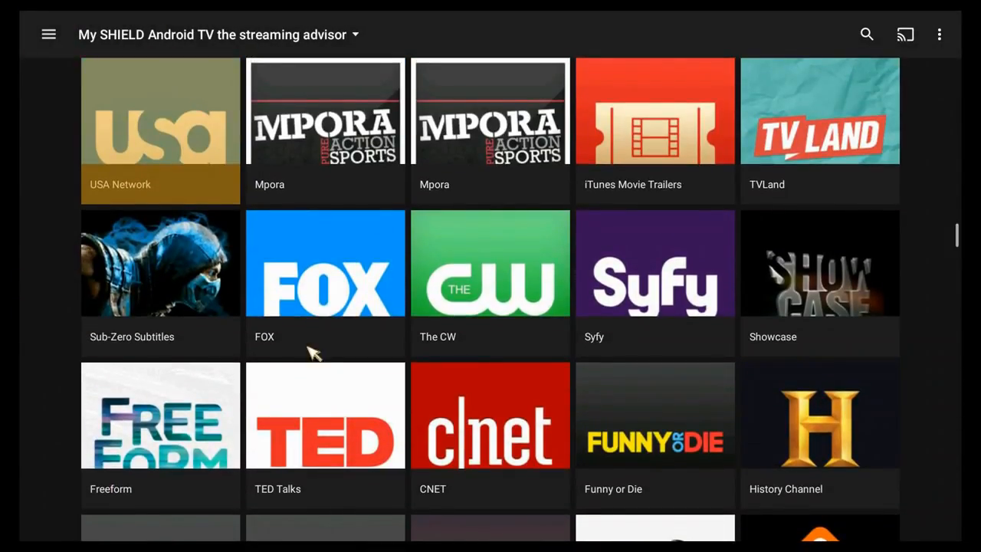
mouse_move(51, 34)
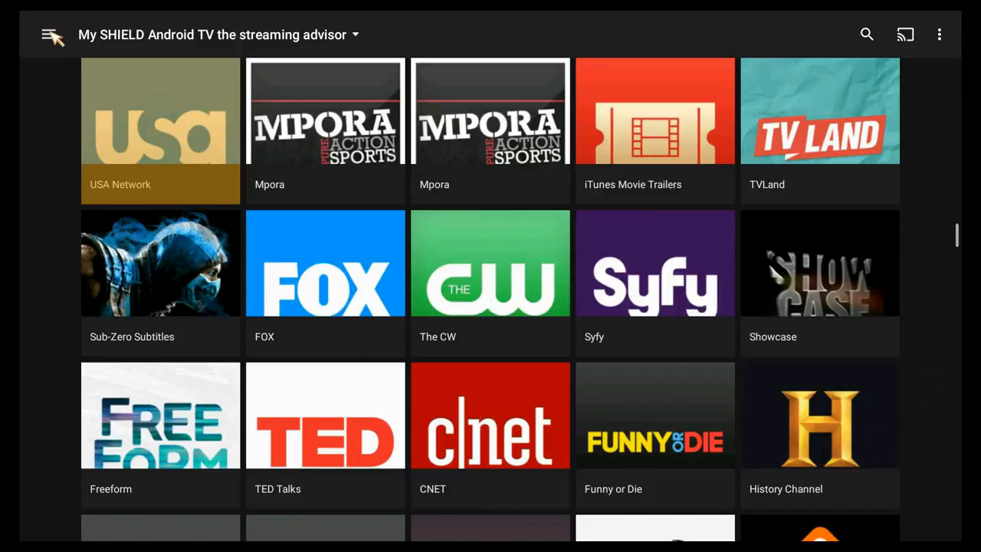
Step: Scroll the Plex navigation drawer down to Settings and open the Account page
left_click(54, 36)
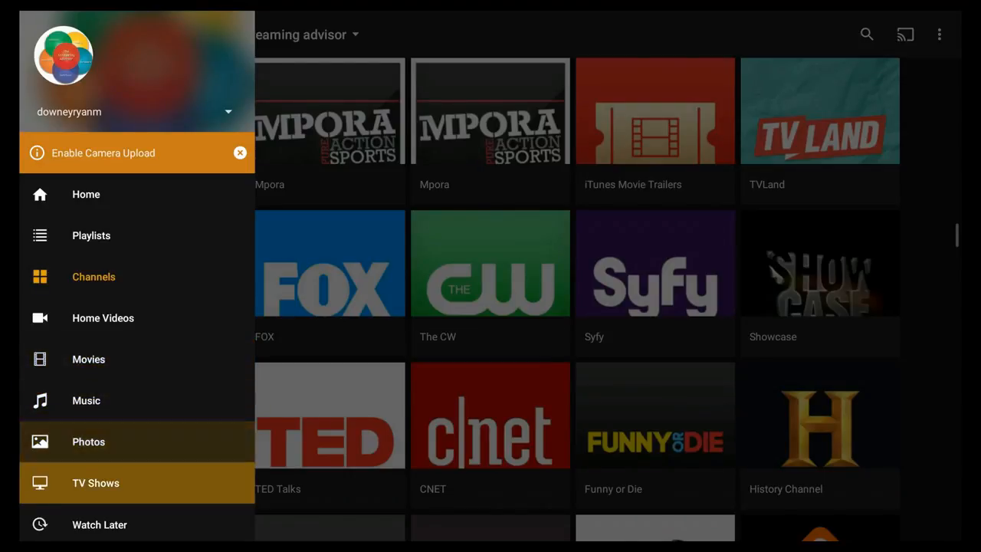
scroll("down", 3)
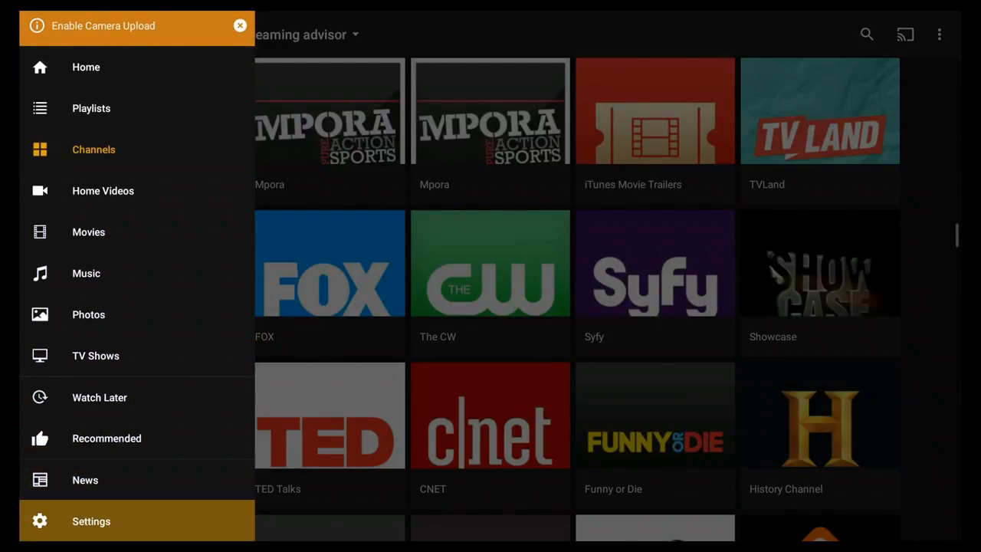
left_click(90, 521)
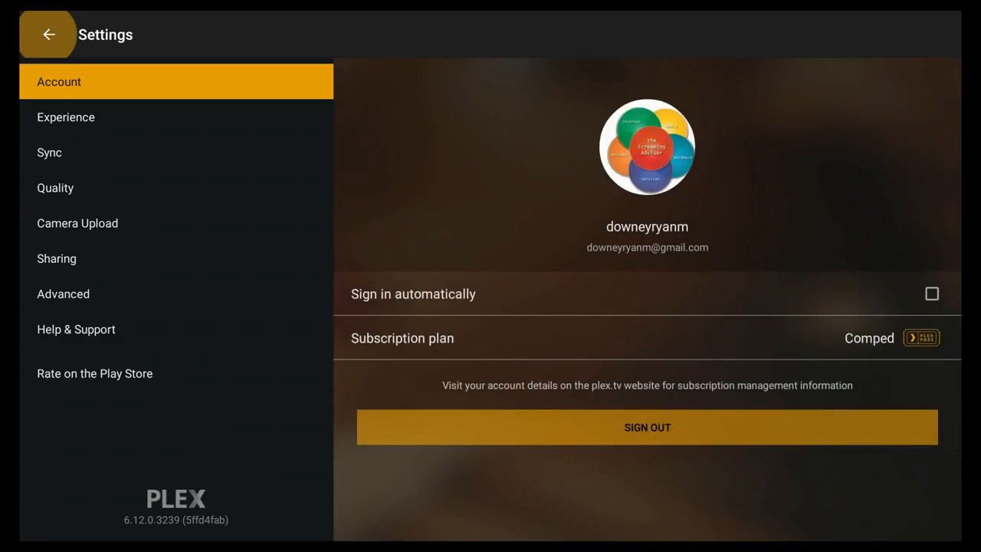
mouse_move(44, 184)
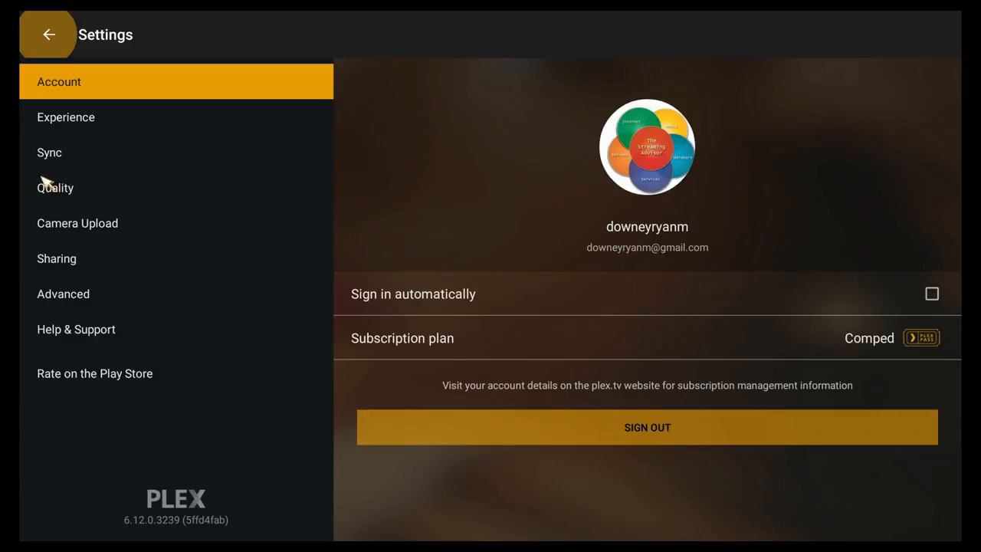
mouse_move(50, 132)
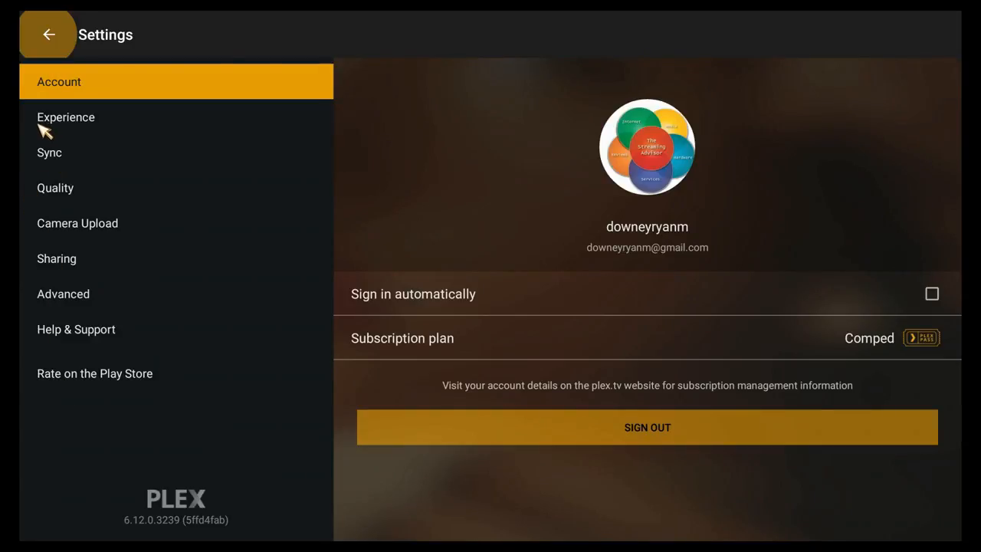
mouse_move(957, 271)
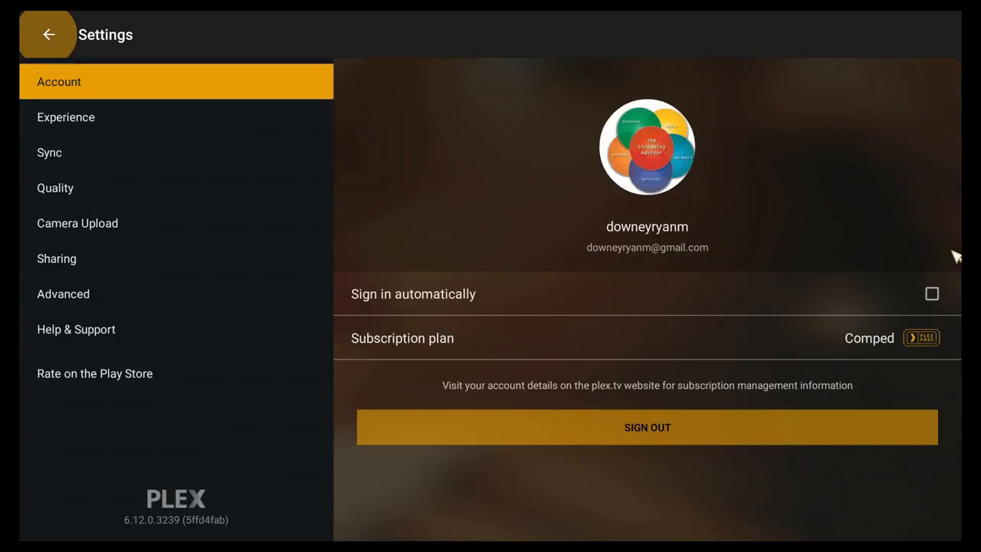
mouse_move(932, 309)
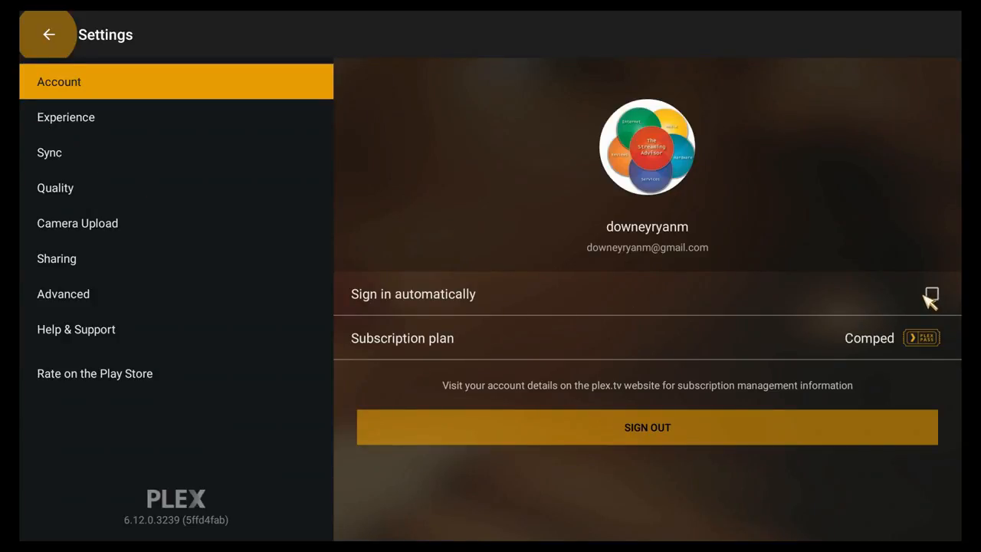
Step: Tick 'Sign in automatically' in Plex Account settings
left_click(929, 311)
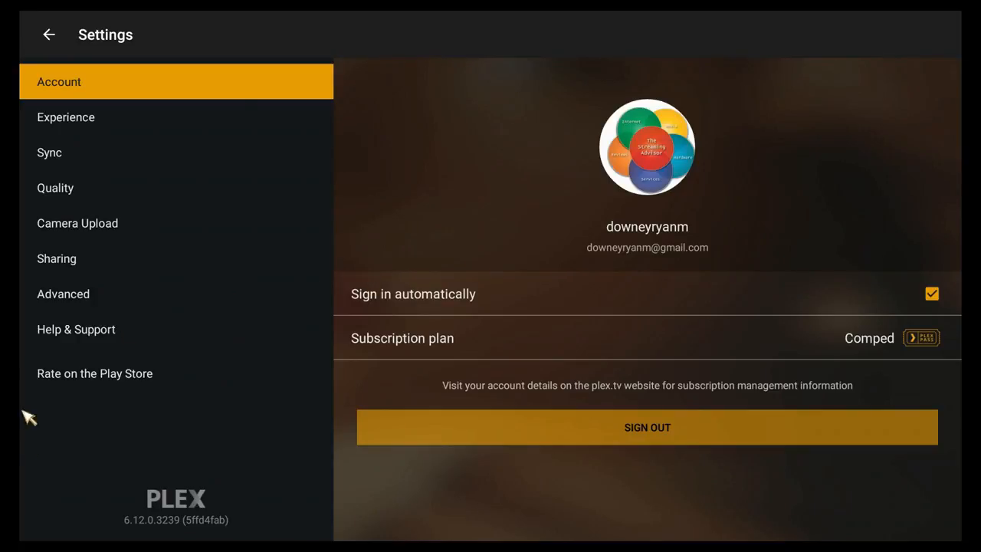
mouse_move(73, 142)
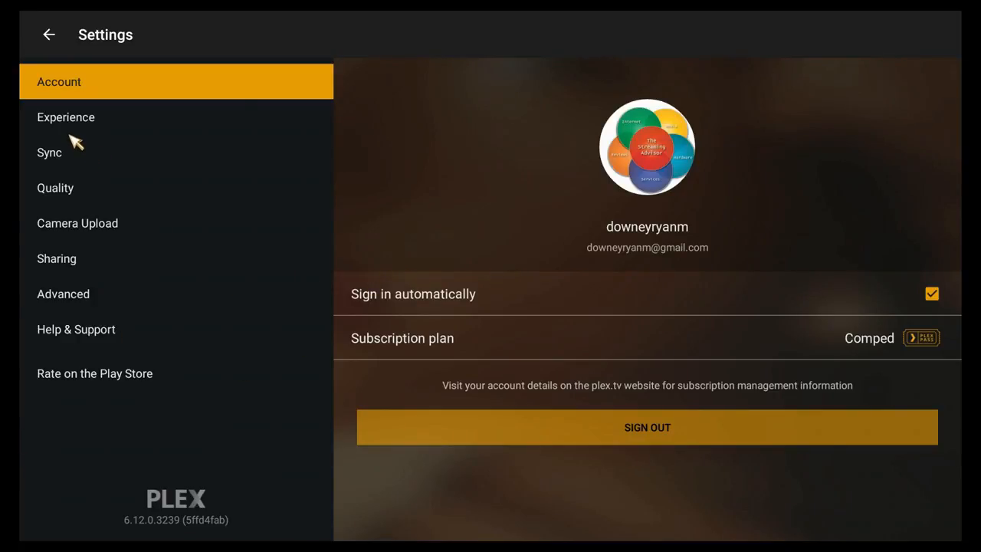
mouse_move(74, 120)
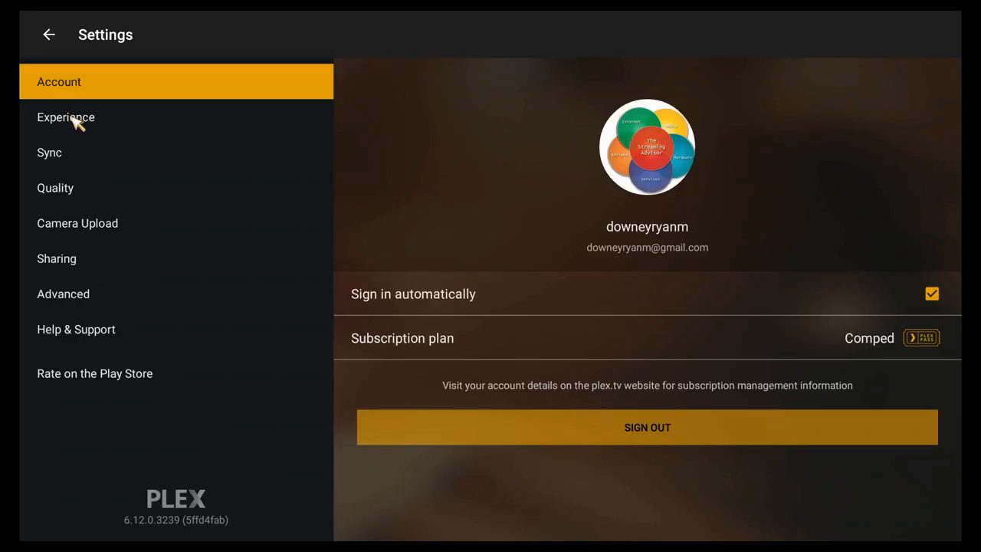
Step: Show the Experience category in Plex Settings
left_click(65, 117)
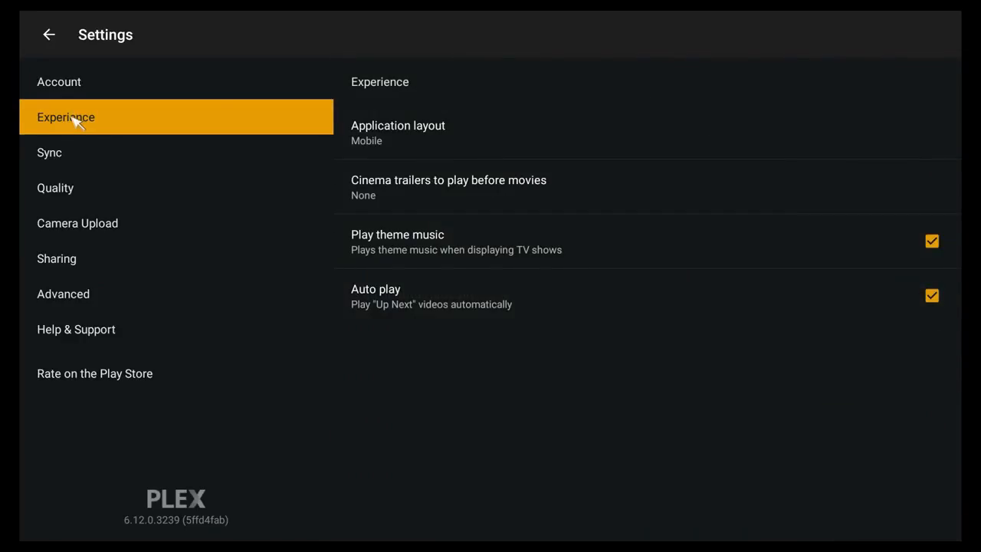
mouse_move(437, 112)
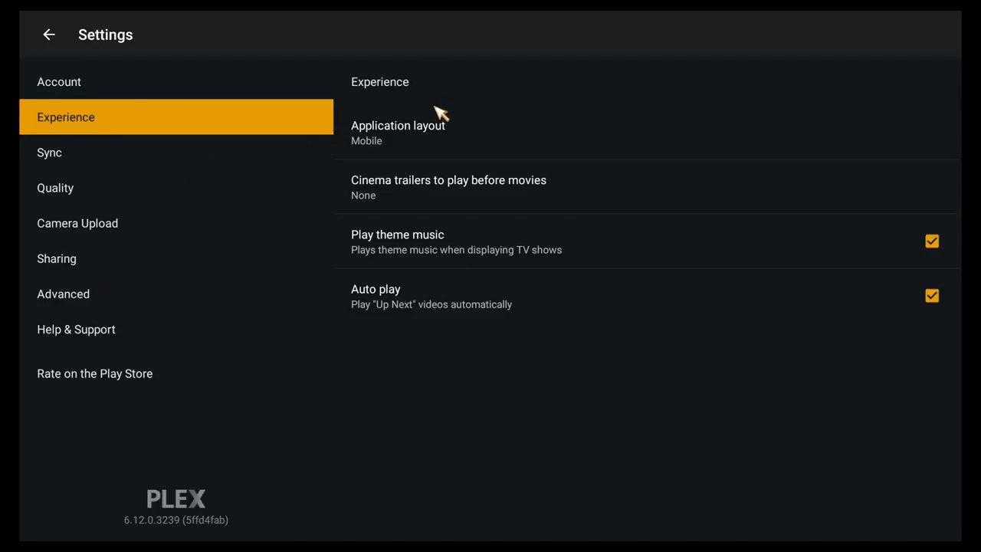
mouse_move(398, 307)
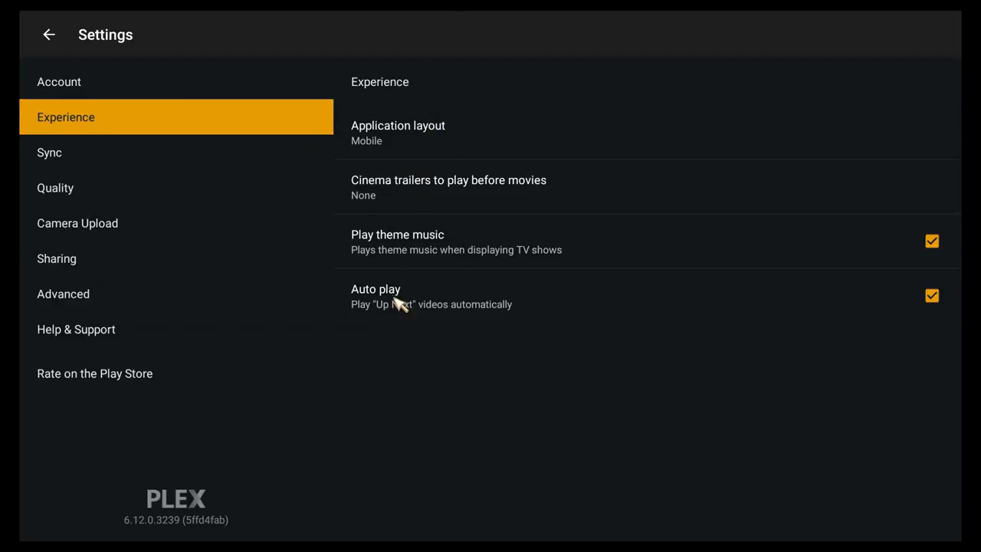
mouse_move(367, 142)
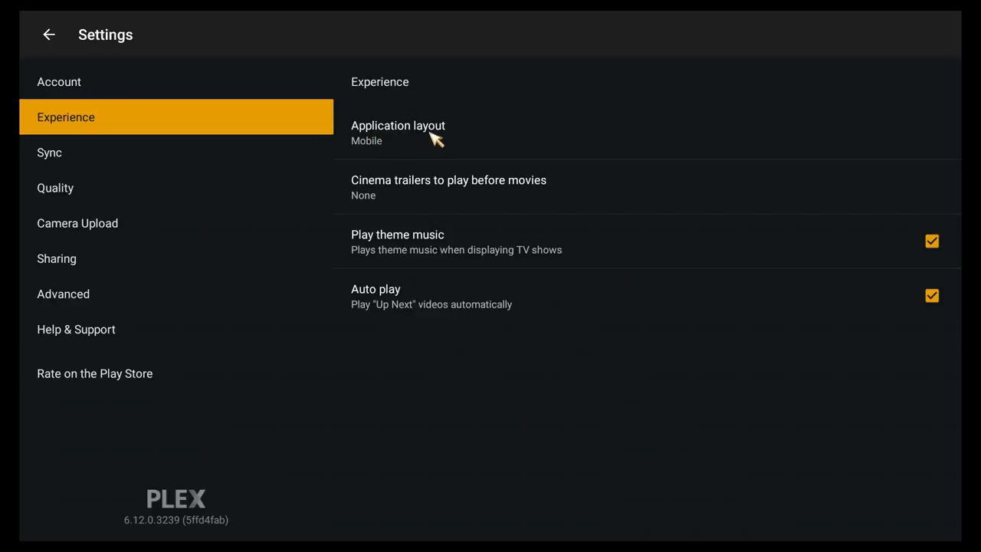
mouse_move(397, 140)
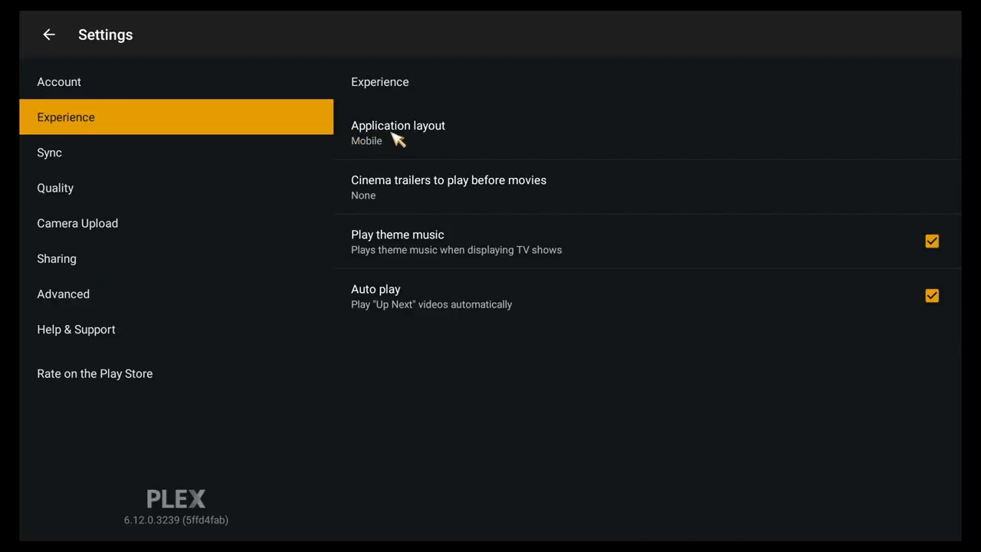
mouse_move(422, 140)
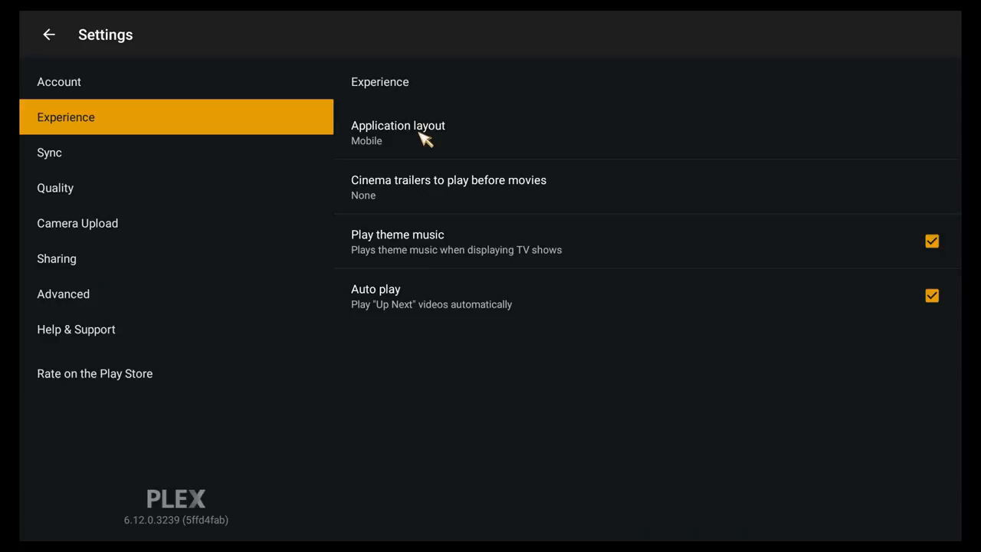
mouse_move(363, 140)
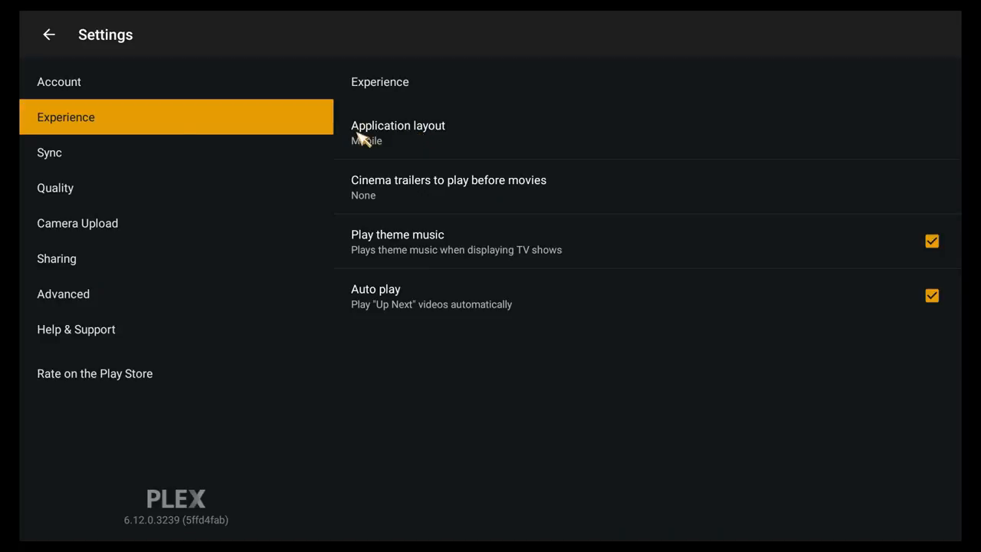
mouse_move(423, 138)
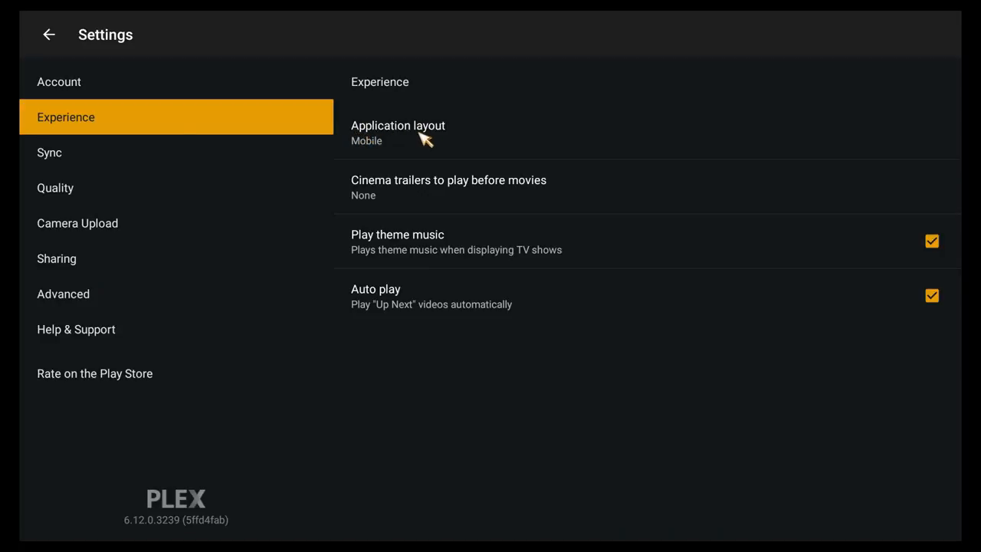
mouse_move(293, 274)
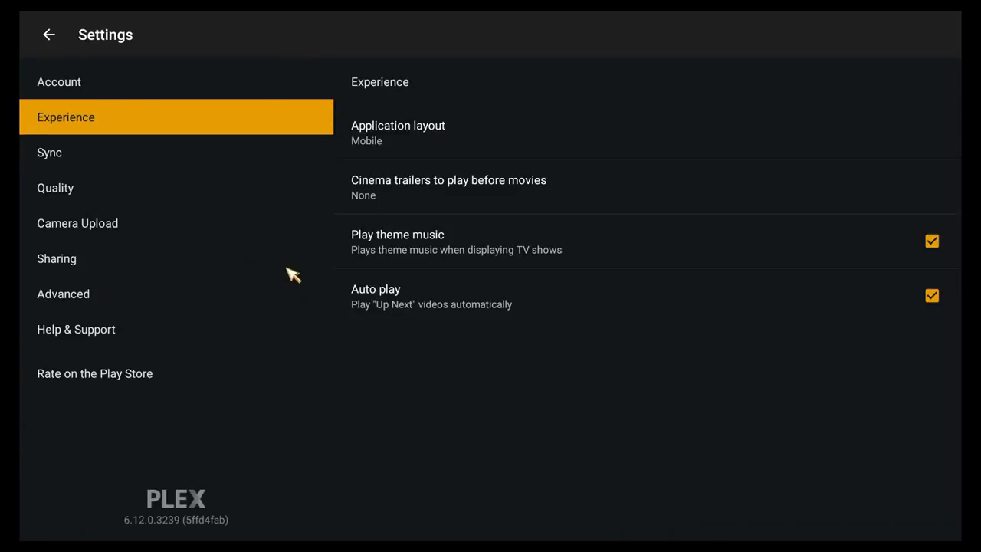
mouse_move(33, 409)
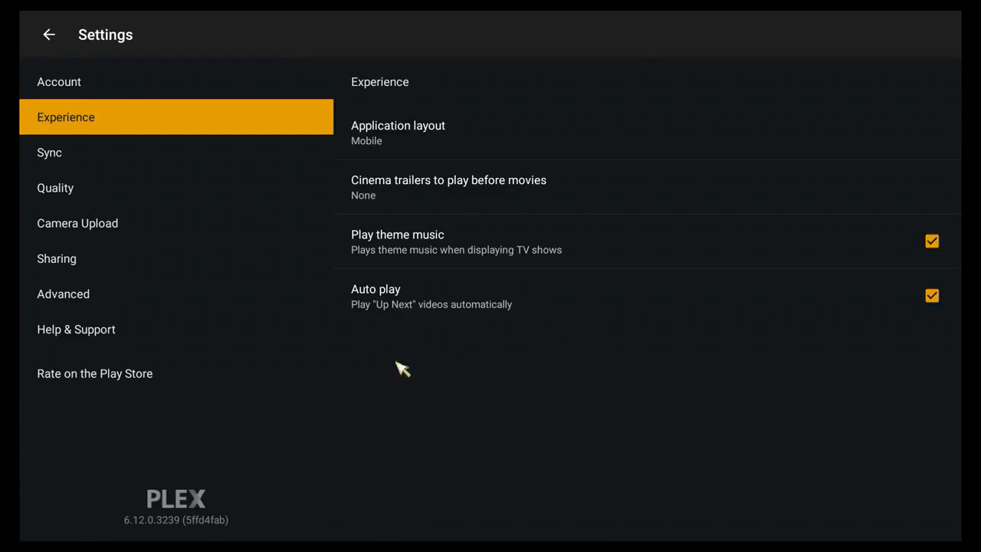
mouse_move(407, 144)
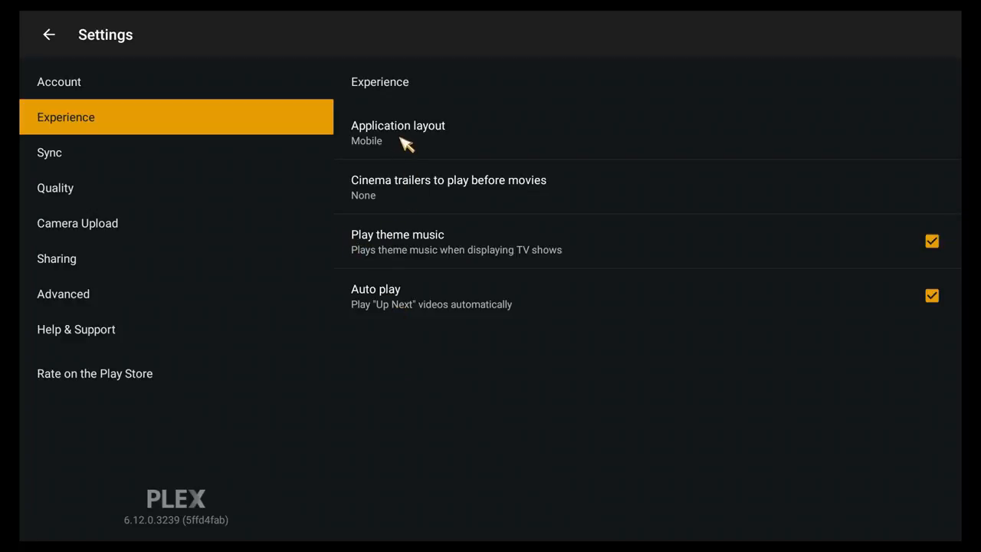
mouse_move(396, 144)
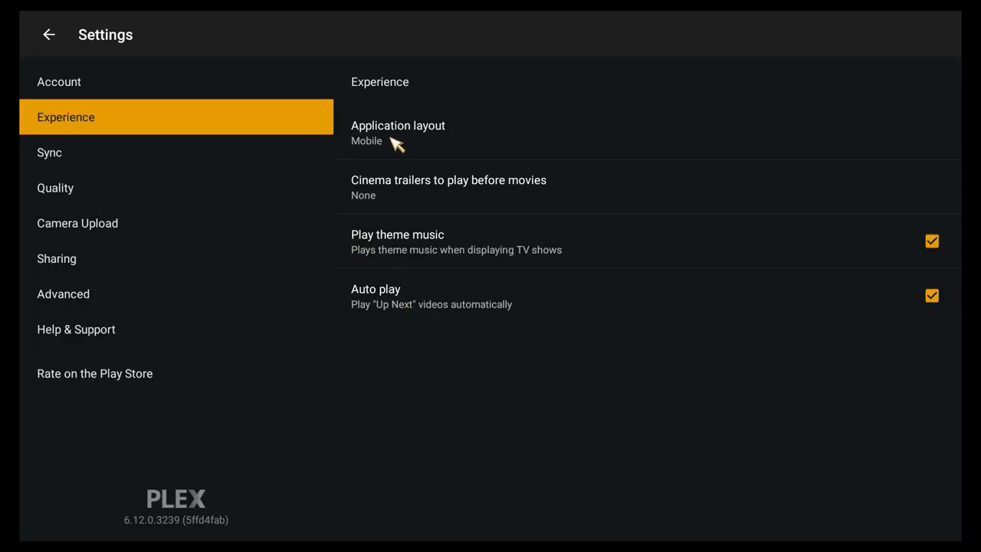
Step: Set Application layout to TV and confirm the restart with YES
left_click(397, 133)
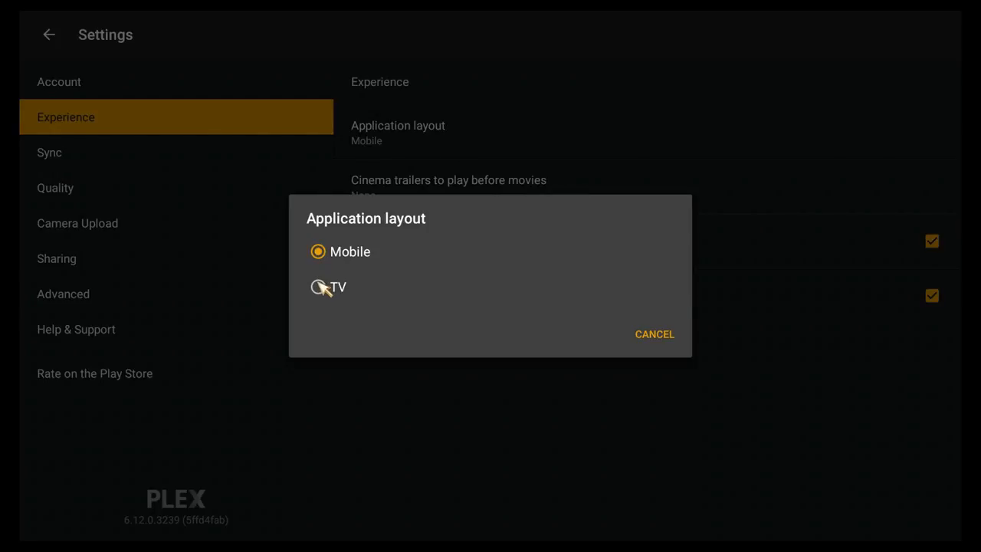
left_click(318, 287)
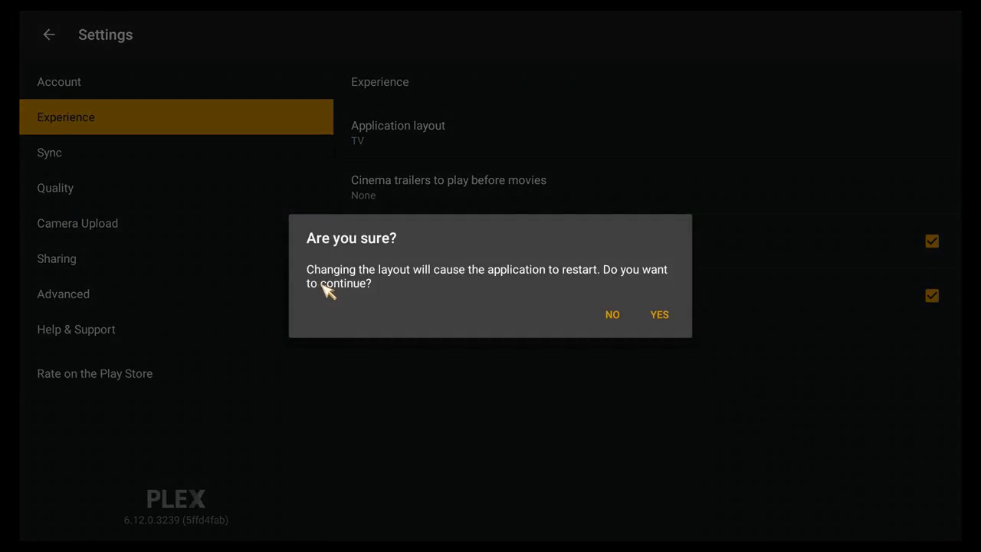
mouse_move(627, 297)
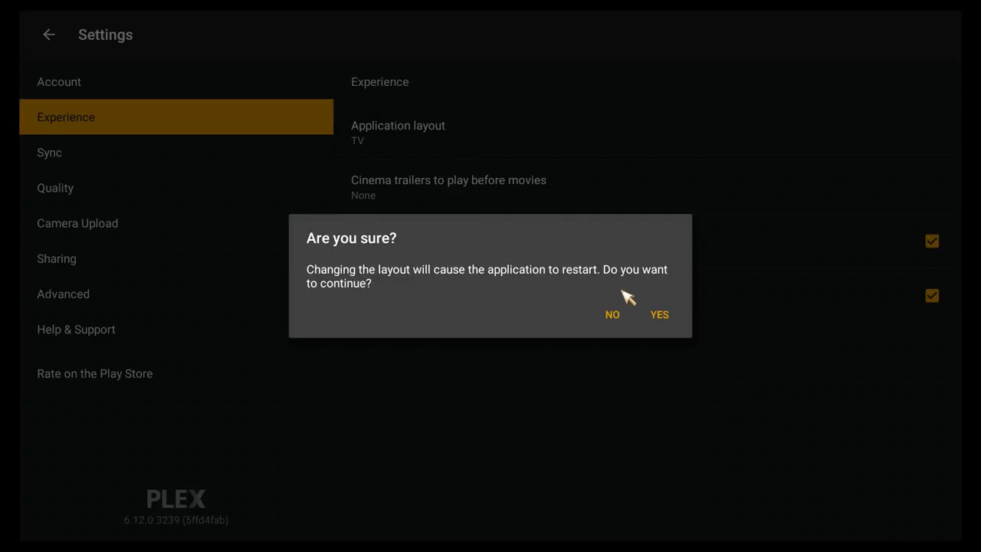
mouse_move(411, 349)
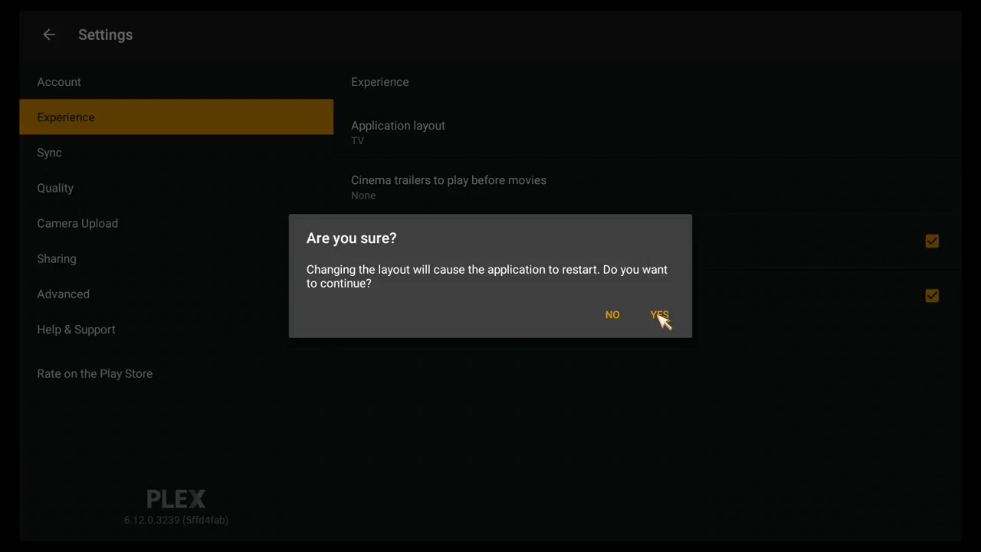
left_click(661, 314)
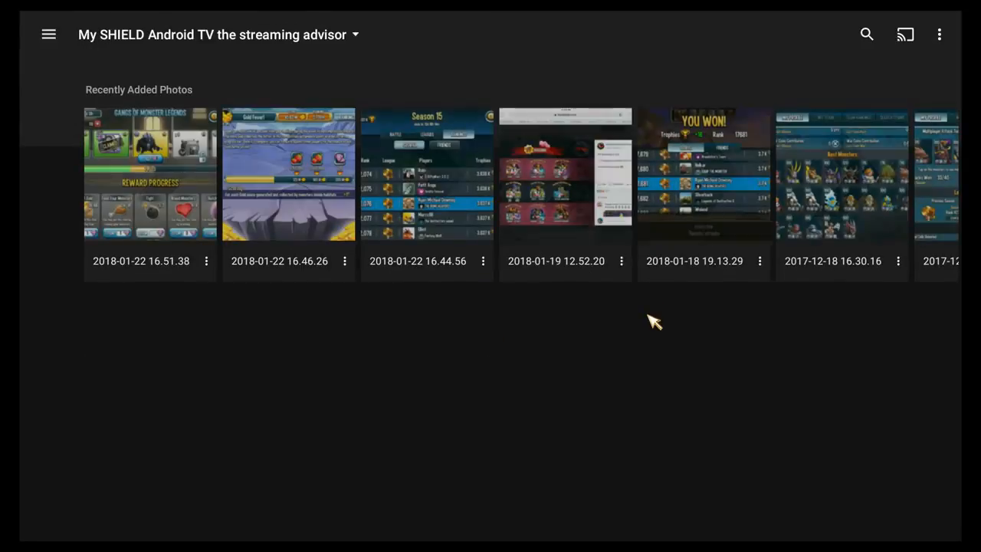
mouse_move(295, 379)
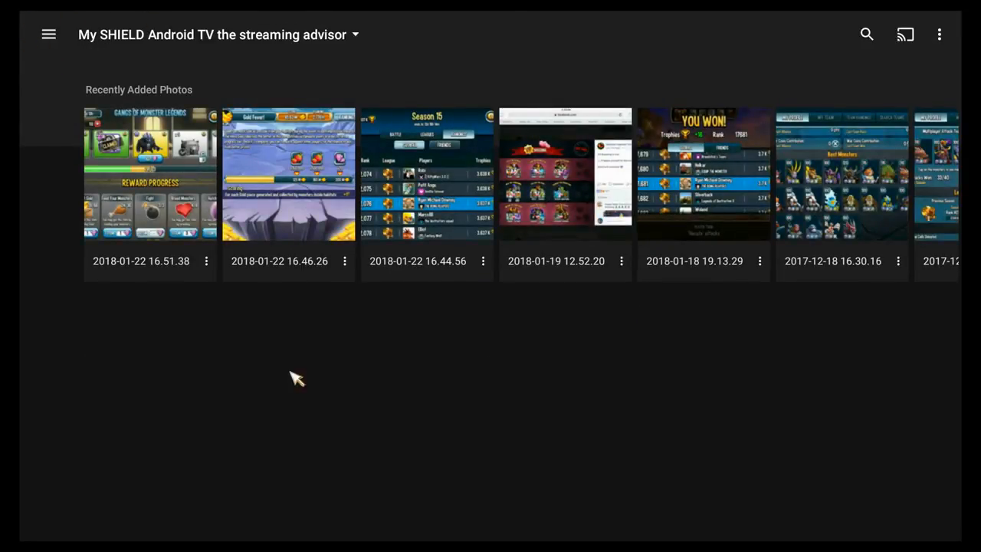
mouse_move(98, 345)
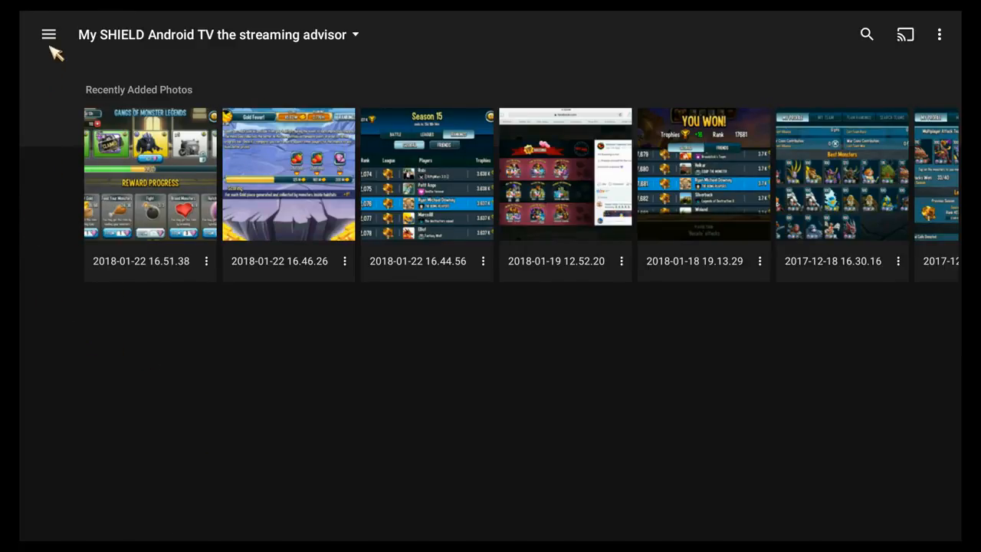
mouse_move(83, 146)
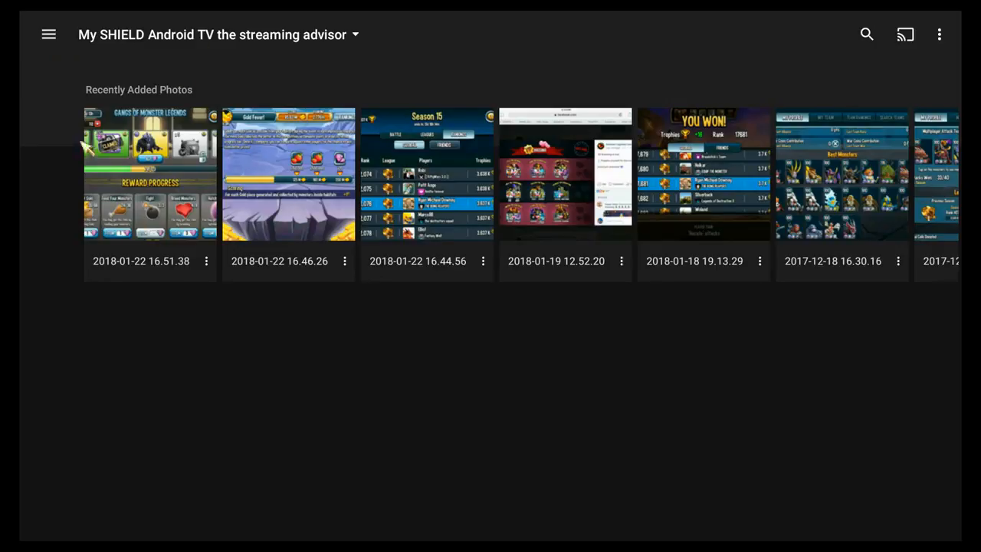
mouse_move(70, 159)
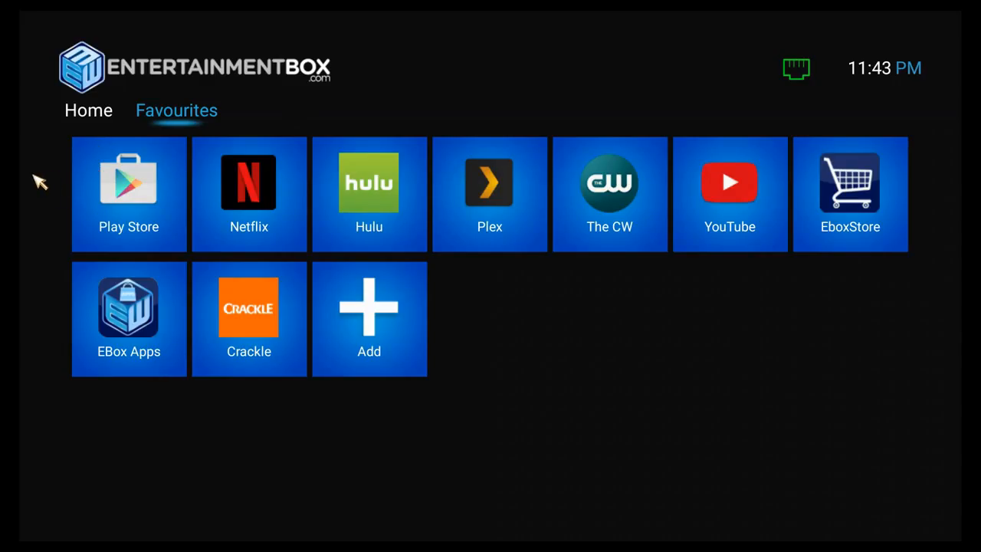
Step: Open Android Settings > Advanced > Apps and scroll System apps to Plex
left_click(88, 110)
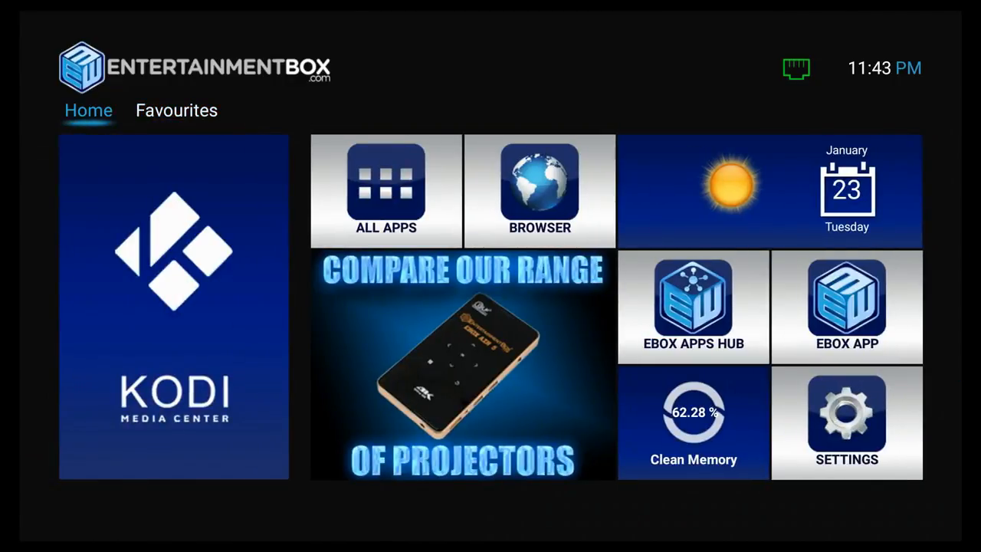
mouse_move(693, 423)
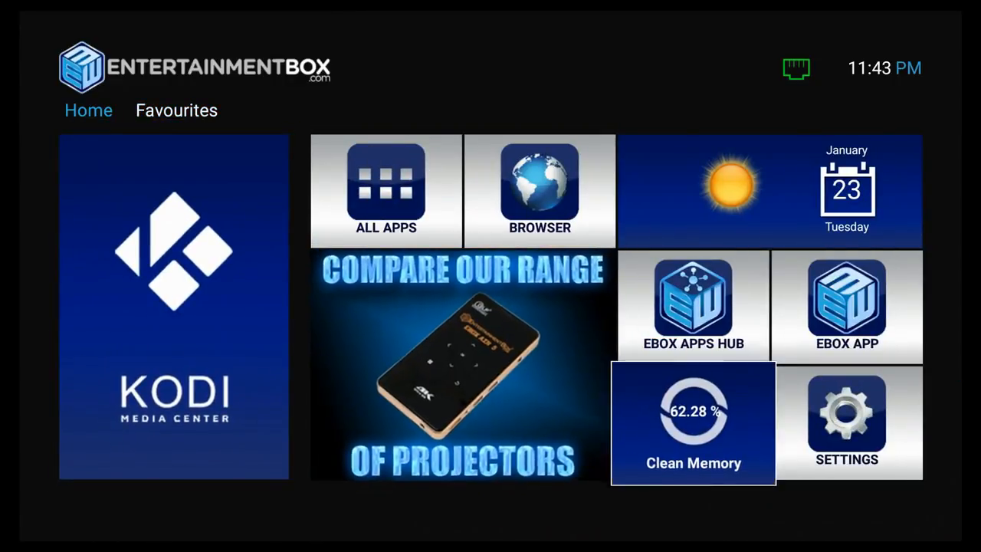
left_click(846, 418)
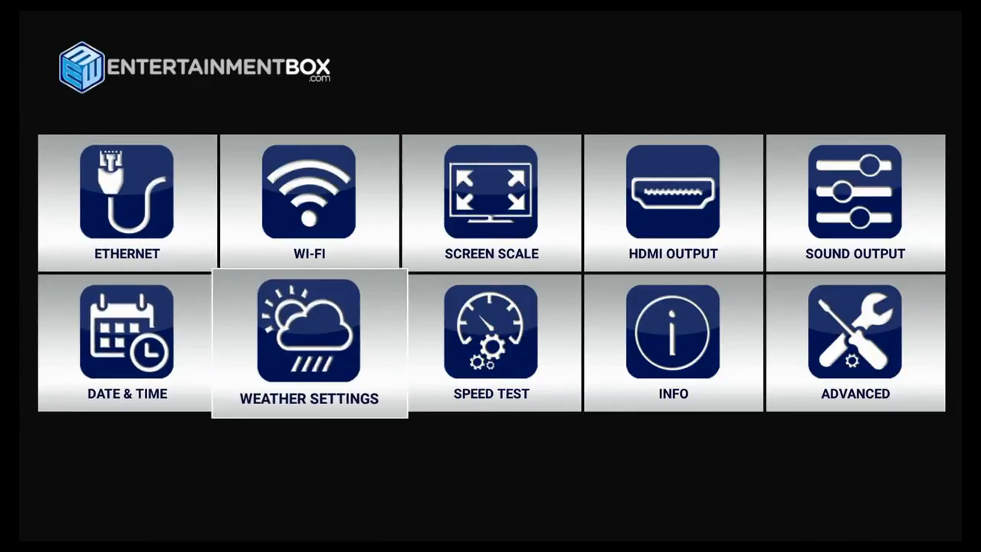
mouse_move(853, 345)
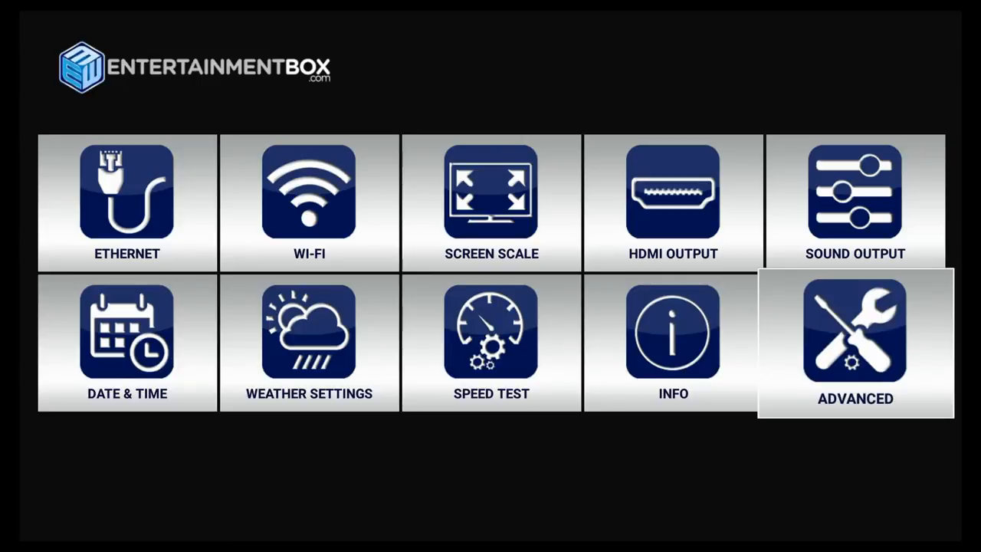
left_click(851, 337)
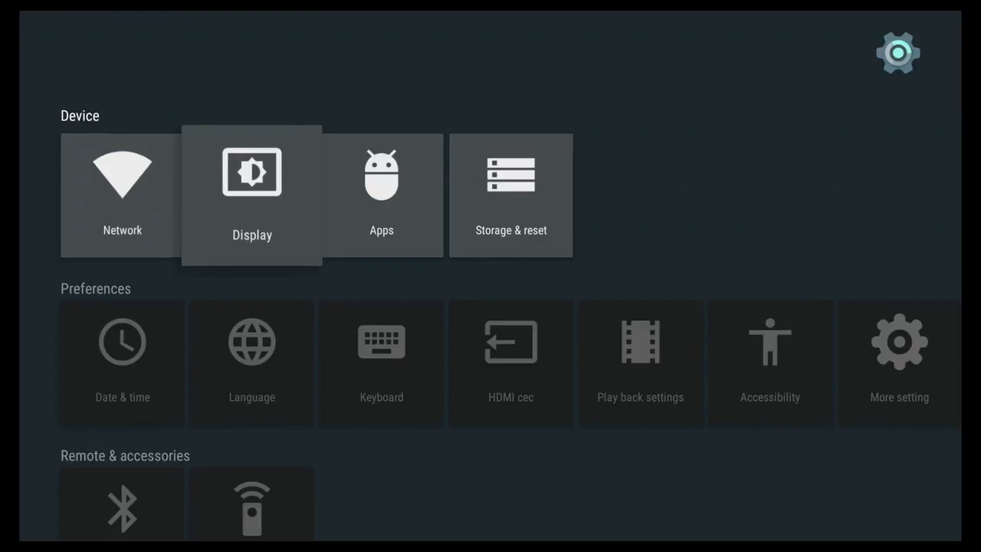
key("right")
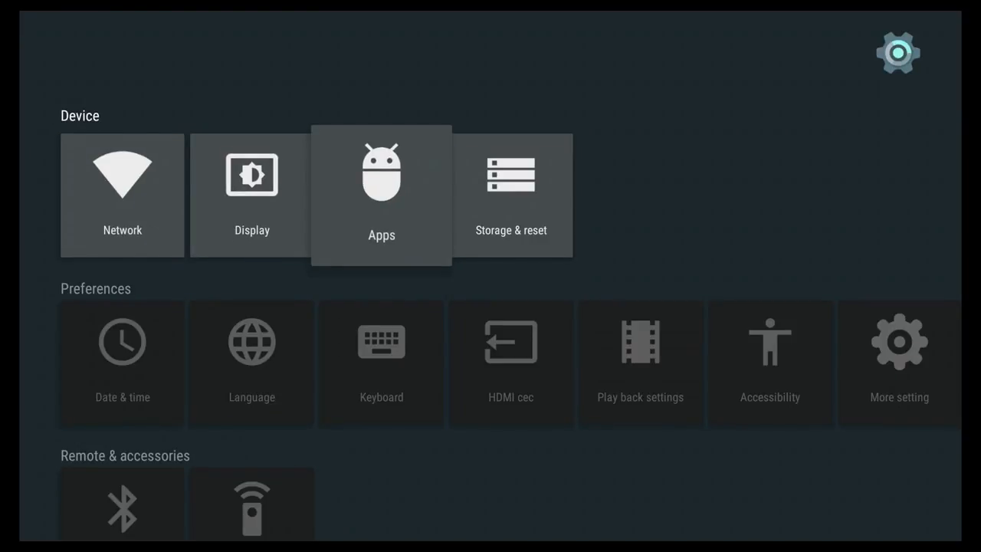
left_click(381, 195)
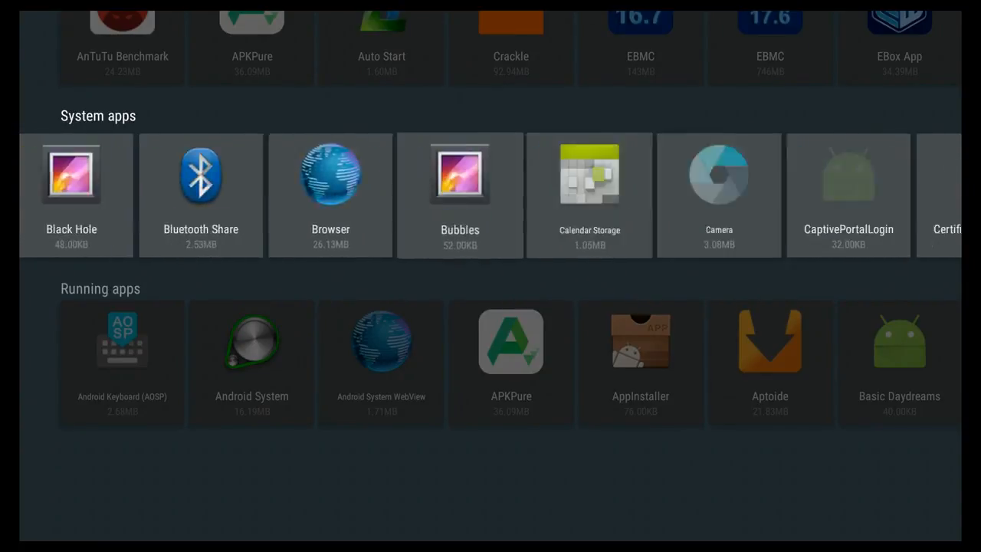
scroll("right", 3)
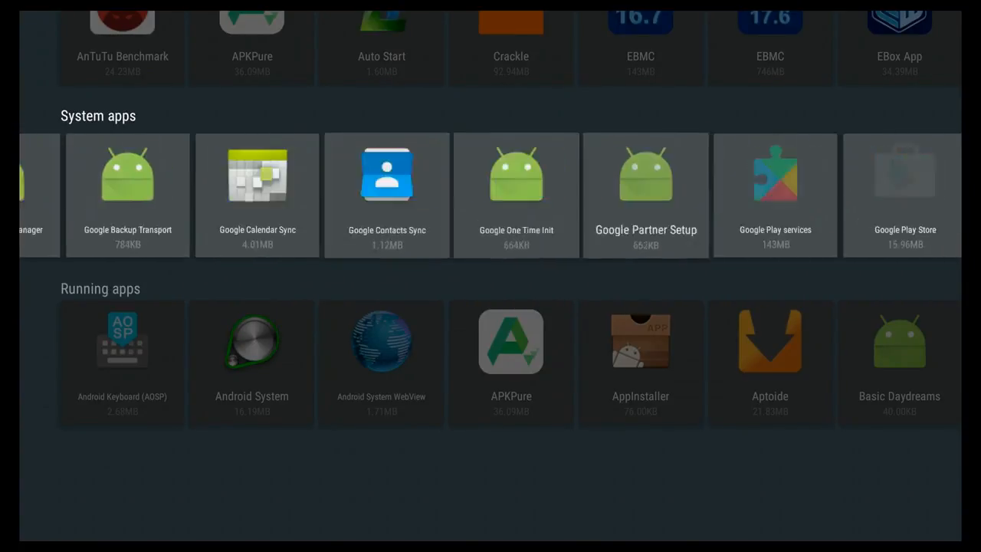
scroll("right", 3)
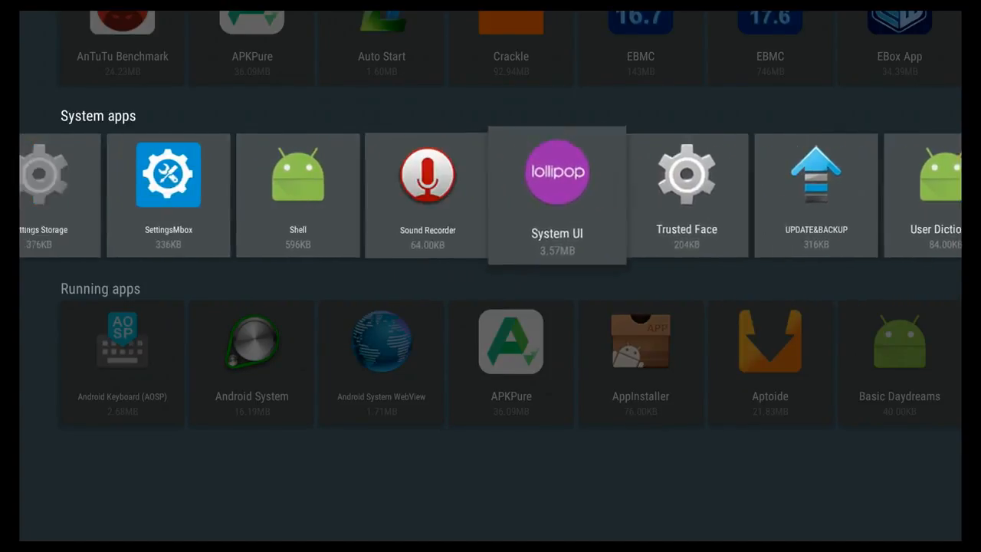
scroll("right", 3)
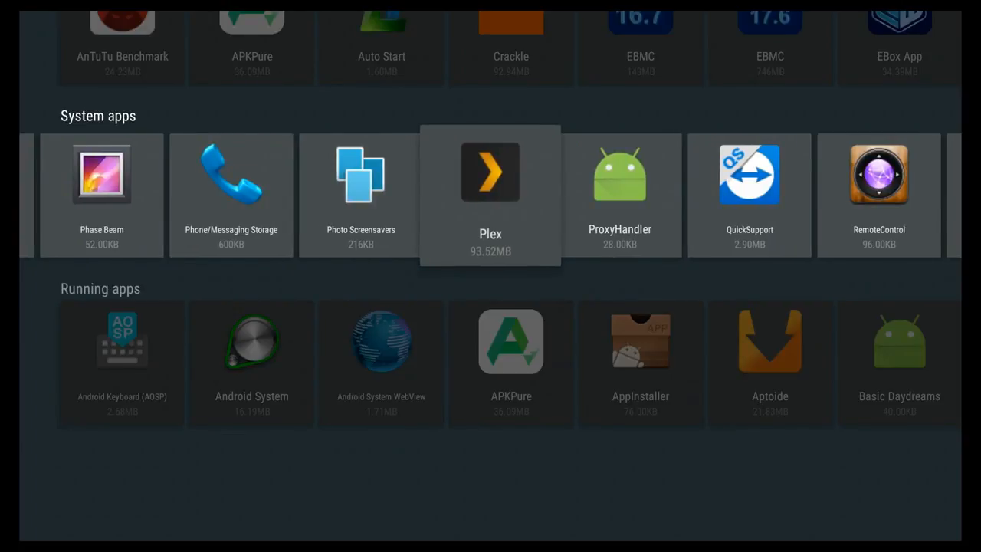
Step: Clear Plex's data, confirming with OK, then clear its cache
left_click(490, 195)
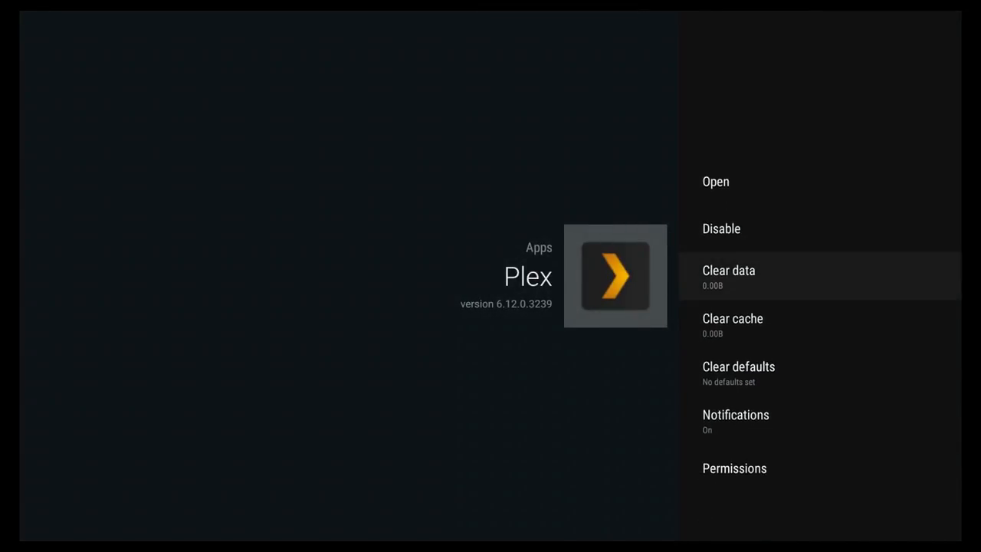
left_click(728, 274)
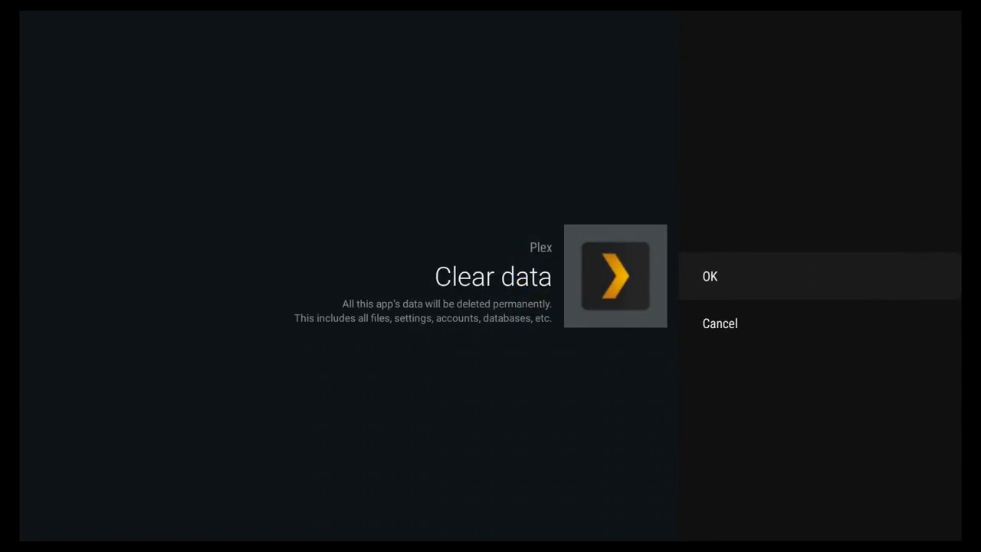
left_click(710, 276)
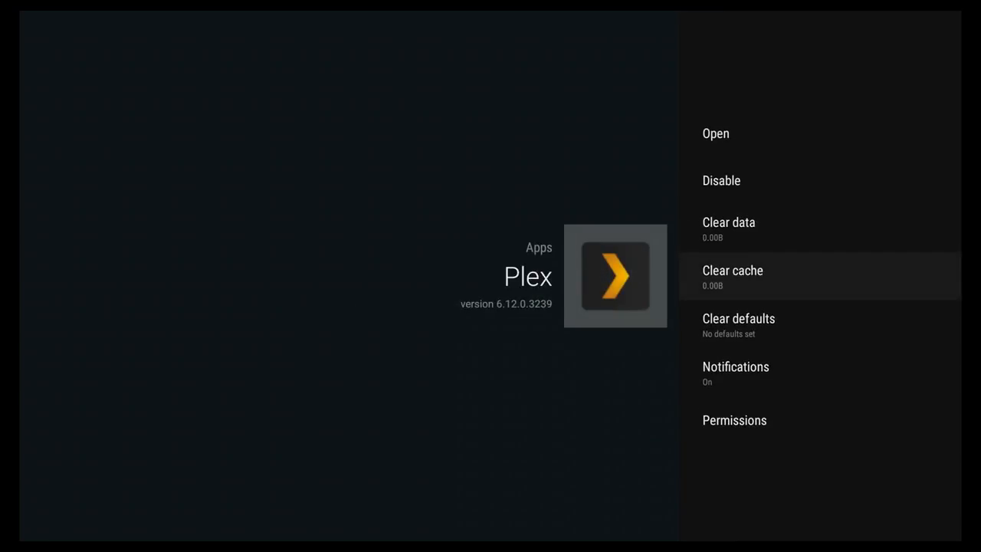
left_click(732, 276)
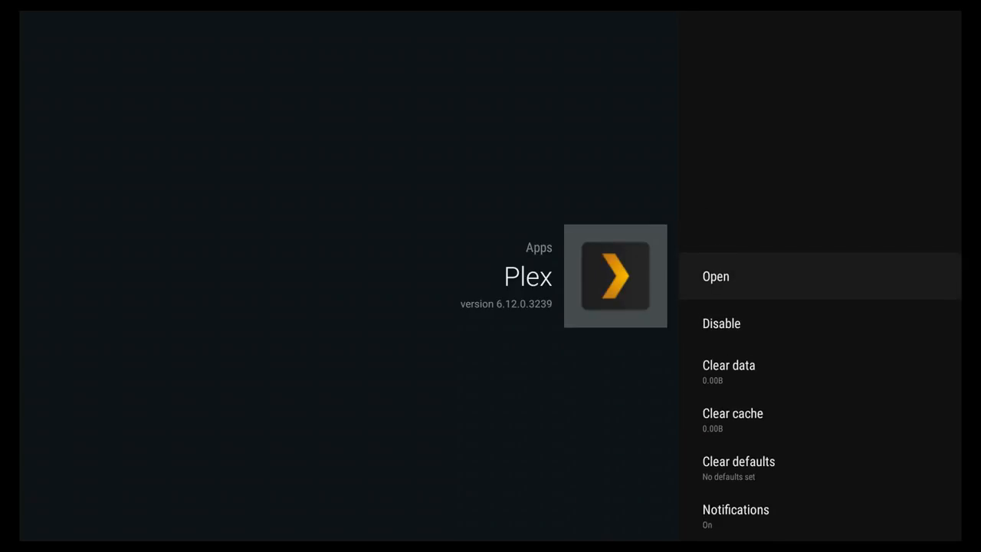
Step: Relaunch Plex and choose Continue with Email to sign in
left_click(716, 276)
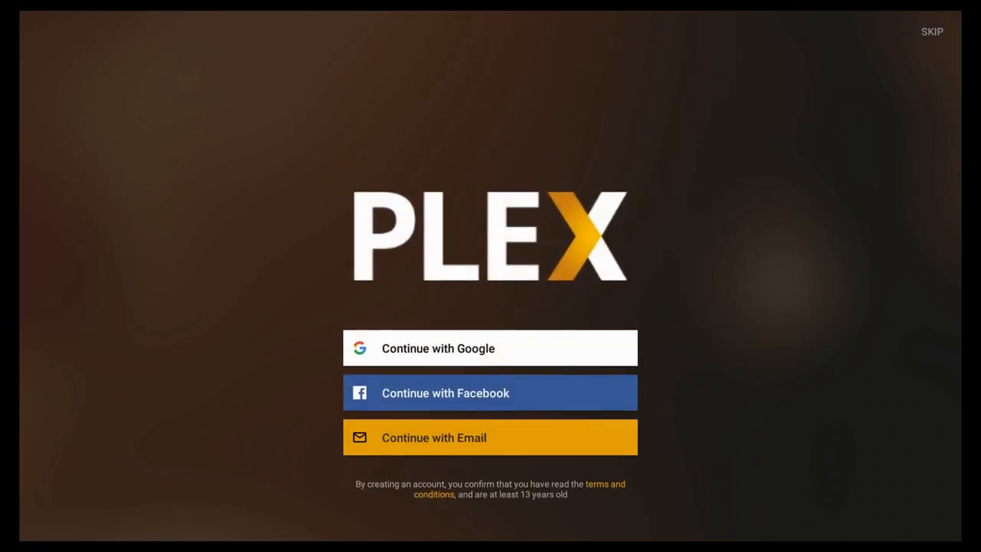
mouse_move(267, 317)
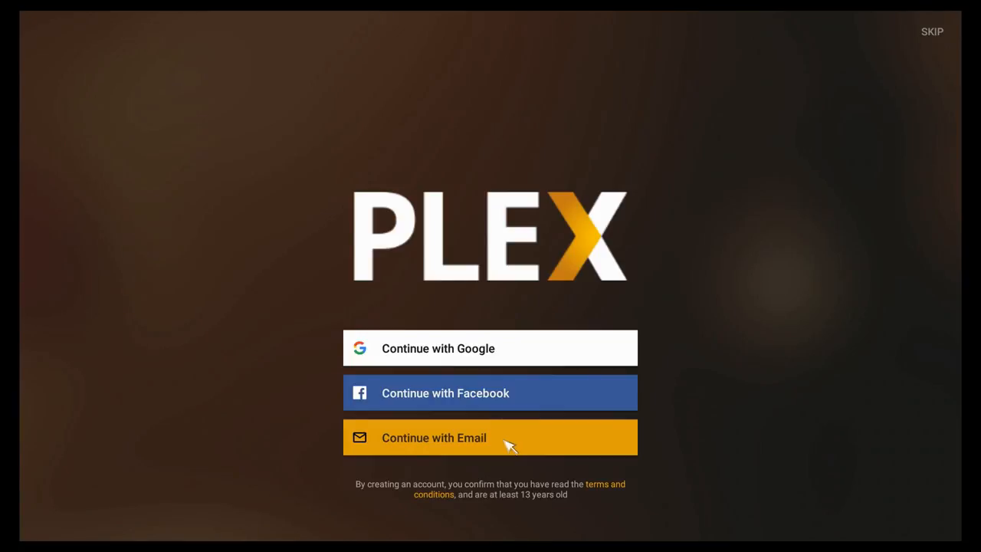
left_click(490, 438)
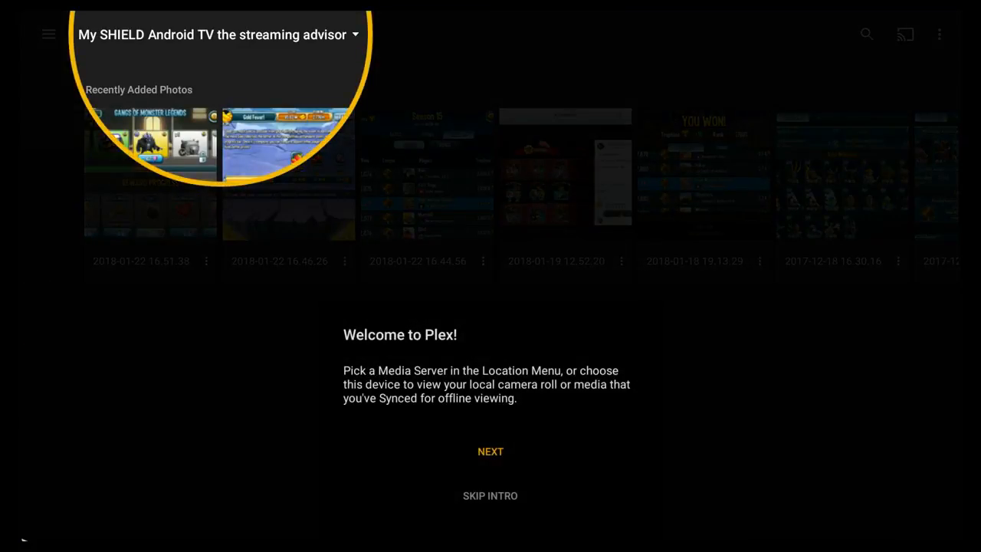
mouse_move(306, 510)
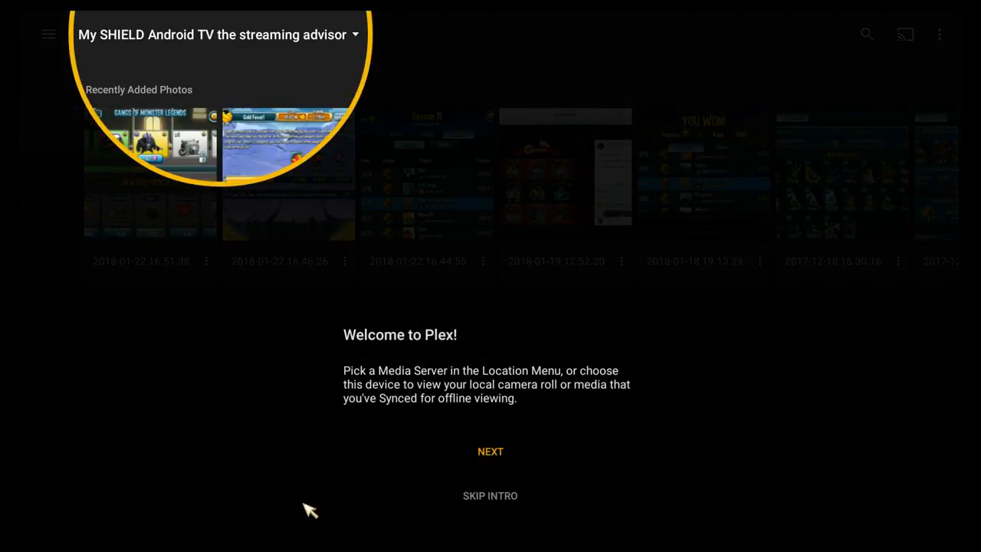
mouse_move(523, 451)
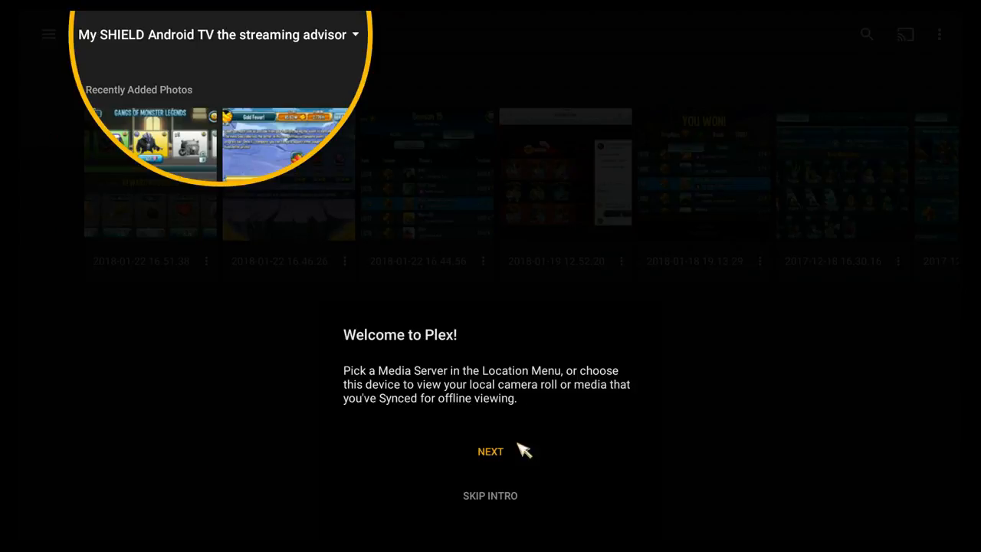
mouse_move(378, 380)
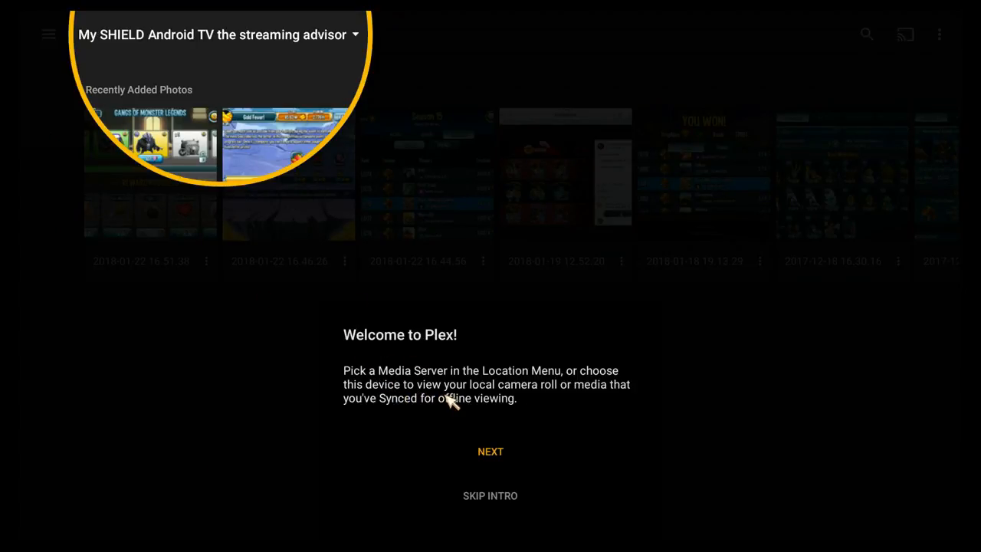
mouse_move(500, 491)
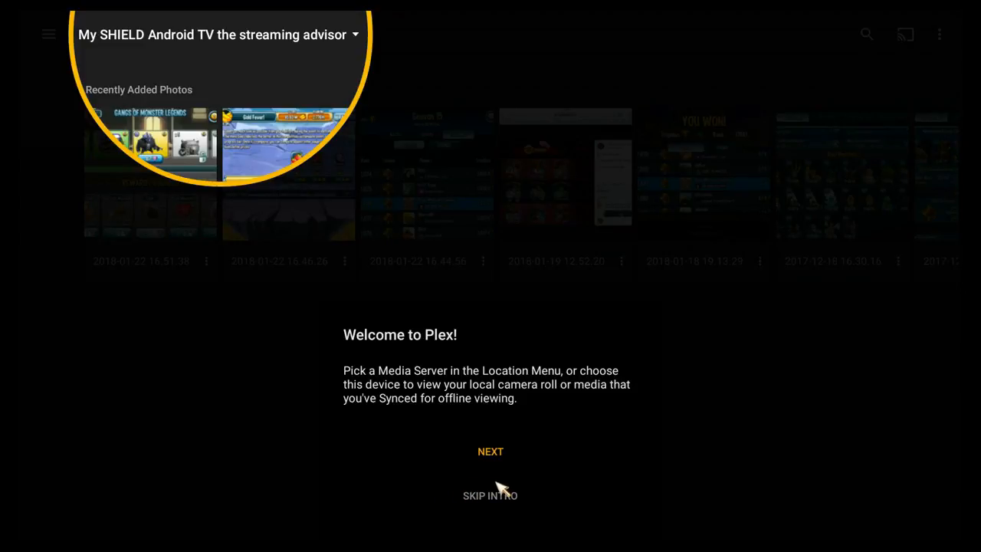
mouse_move(485, 510)
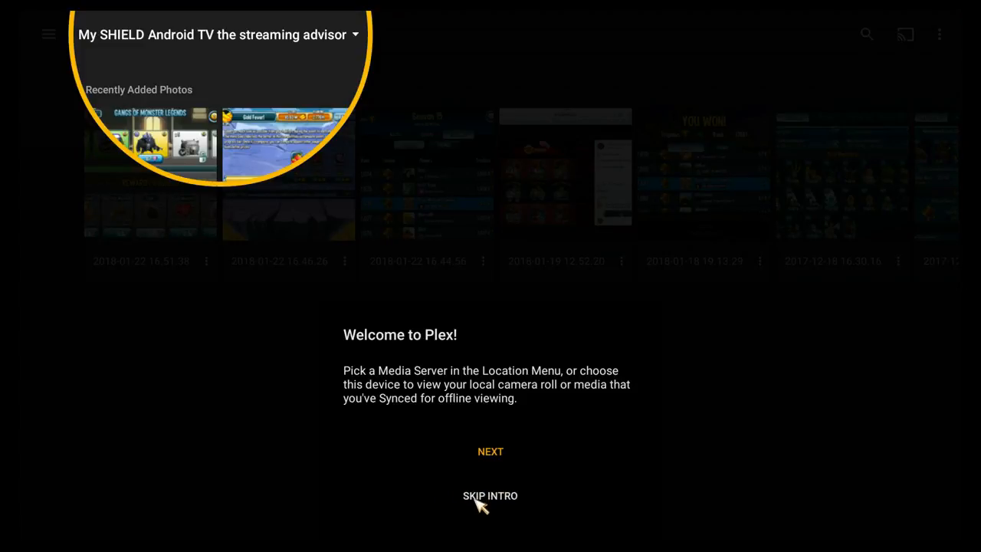
Step: Skip the Welcome to Plex introduction overlay
left_click(490, 495)
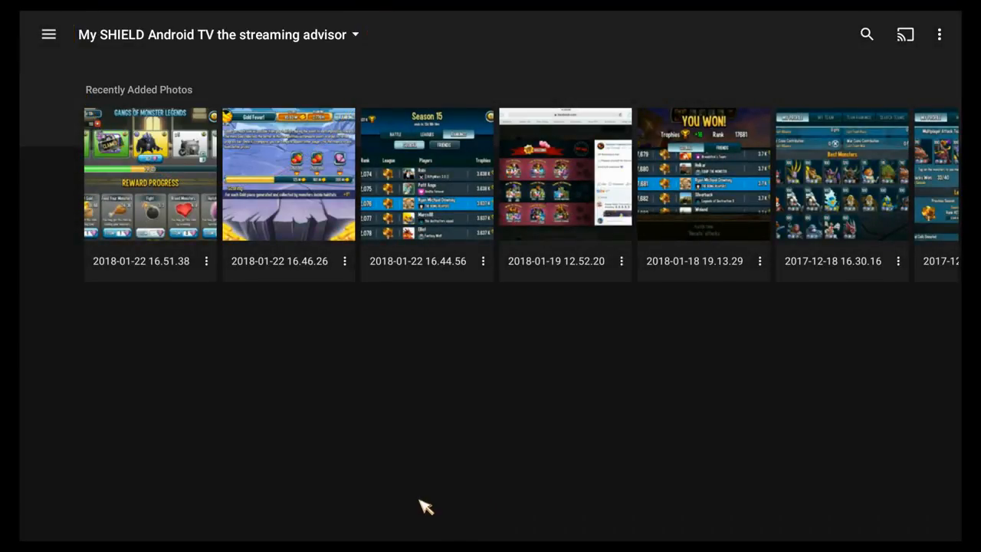
mouse_move(153, 366)
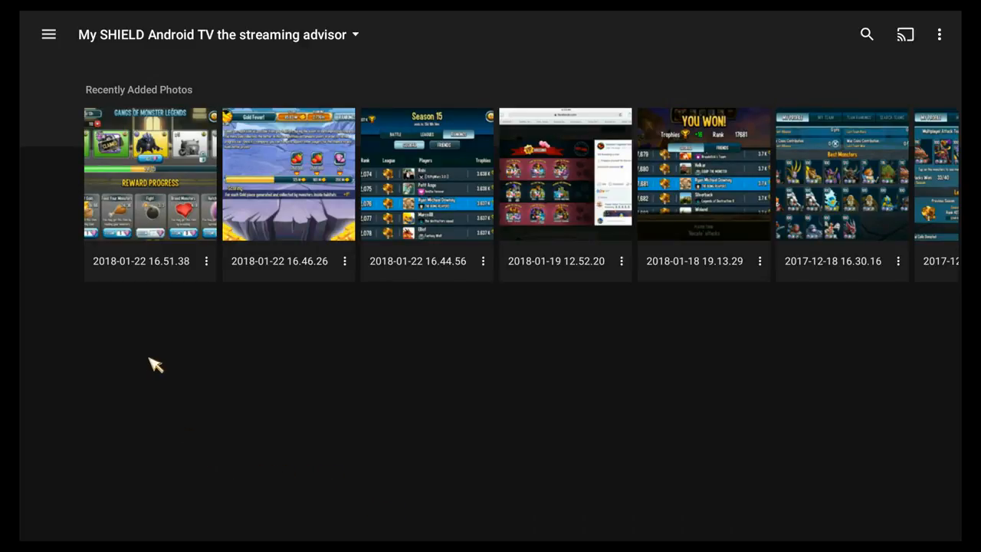
mouse_move(45, 176)
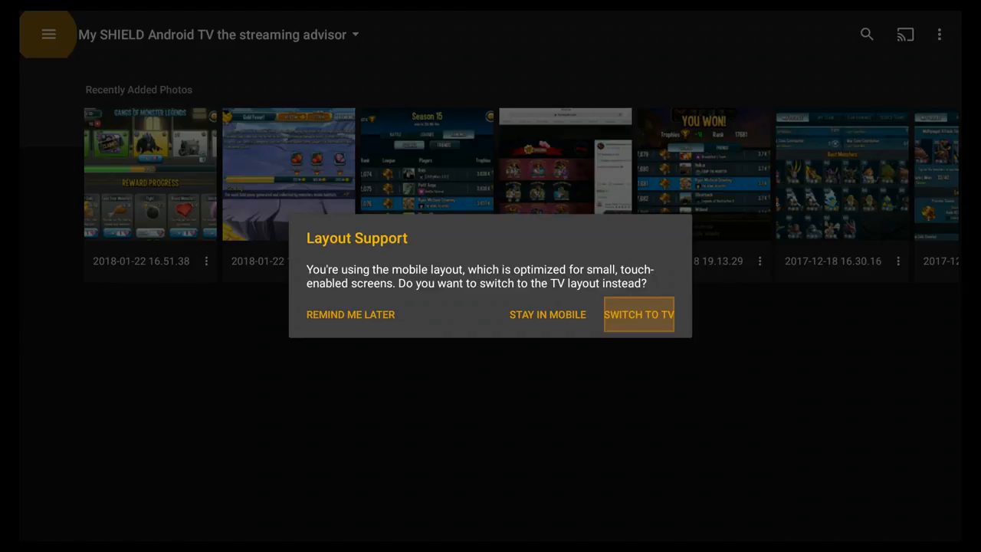
Step: Choose Switch to TV in the Layout Support dialog
left_click(638, 315)
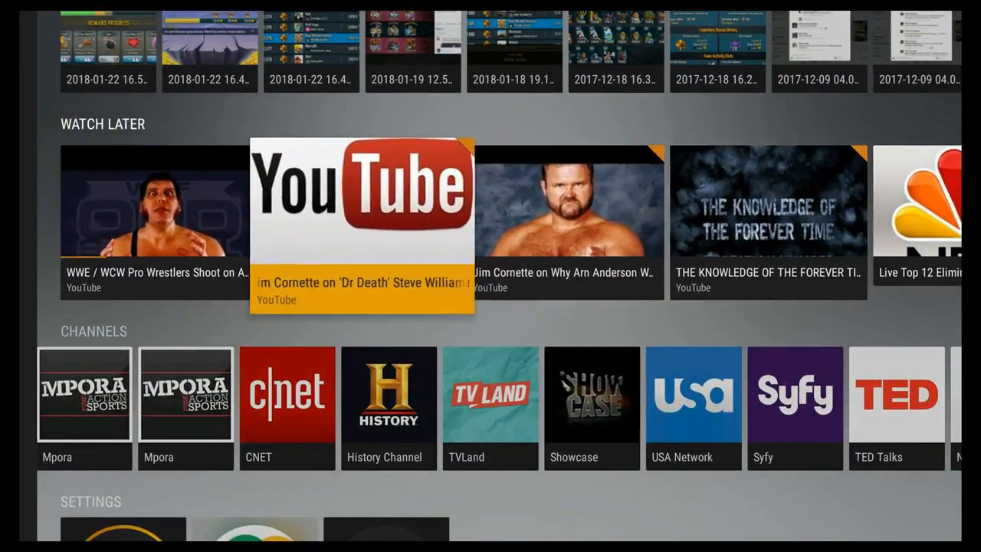
Step: Scroll through the Watch Later, Channels and Settings rows, then back to the library
scroll("right", 3)
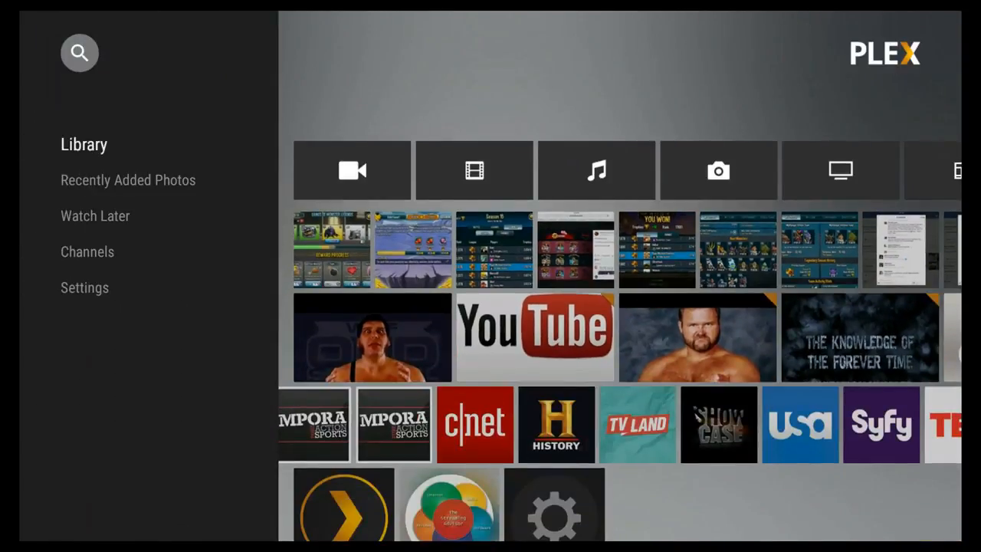
scroll("down", 3)
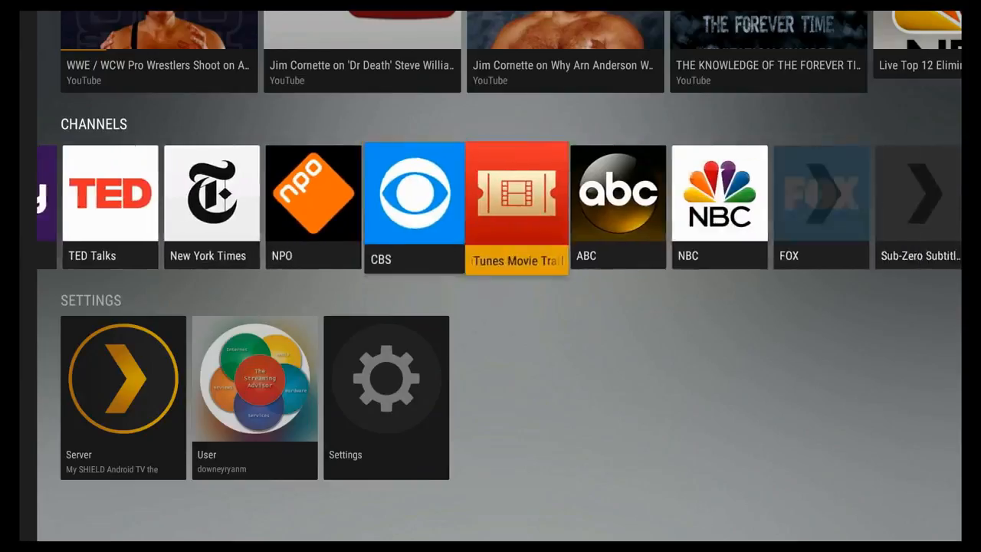
scroll("right", 3)
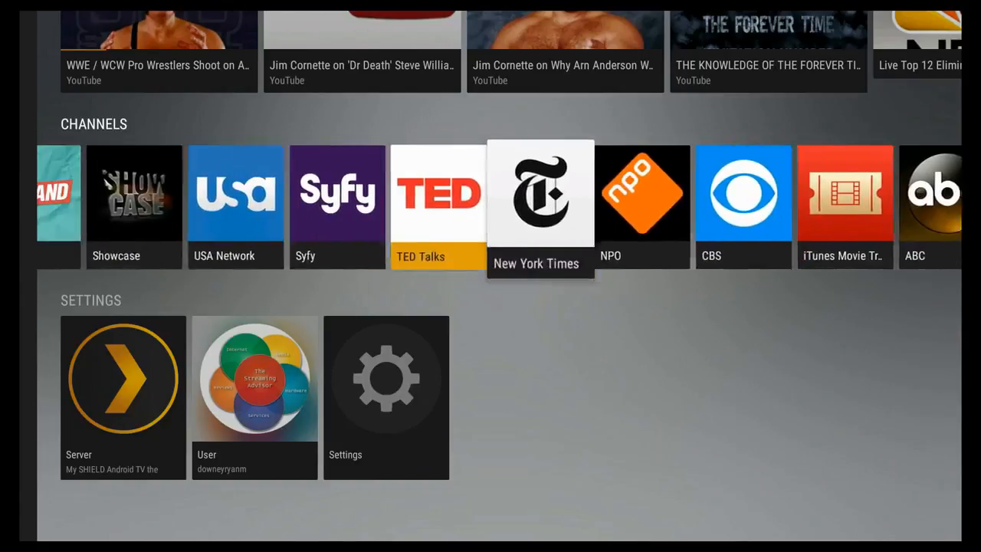
scroll("left", 3)
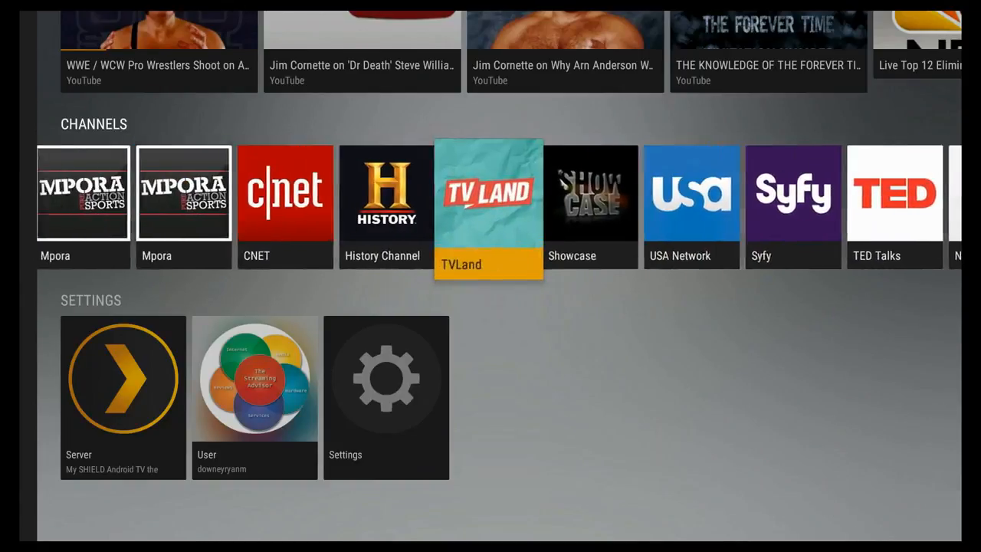
scroll("left", 3)
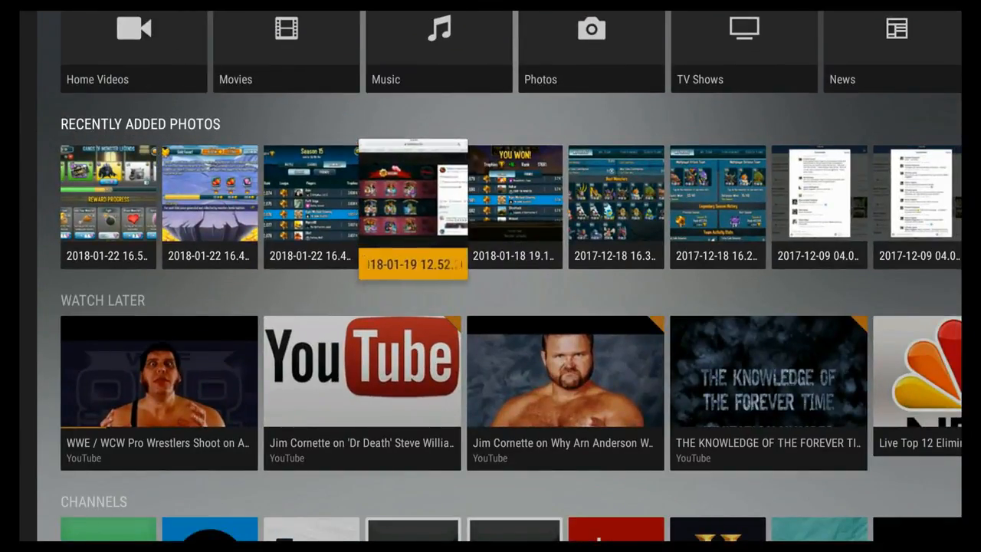
scroll("down", 3)
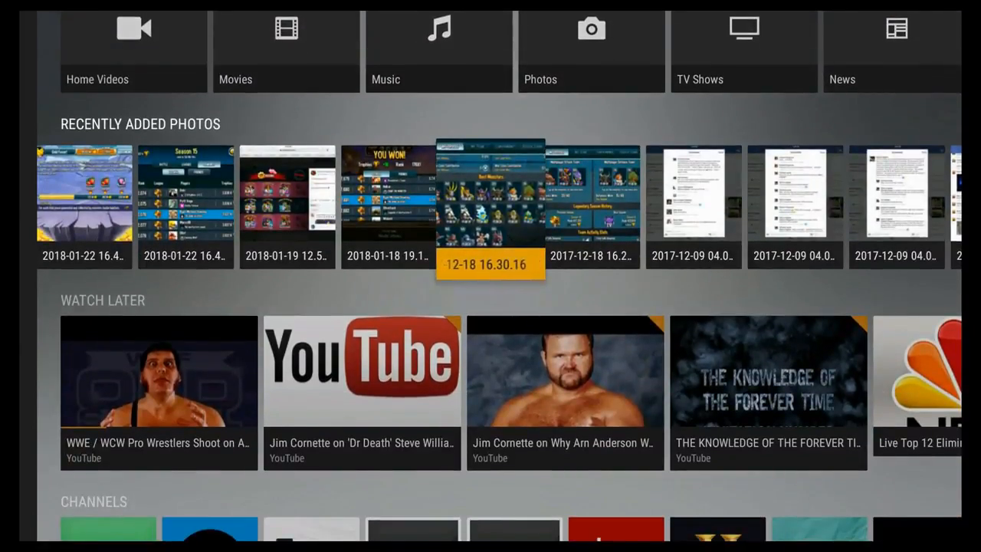
scroll("left", 3)
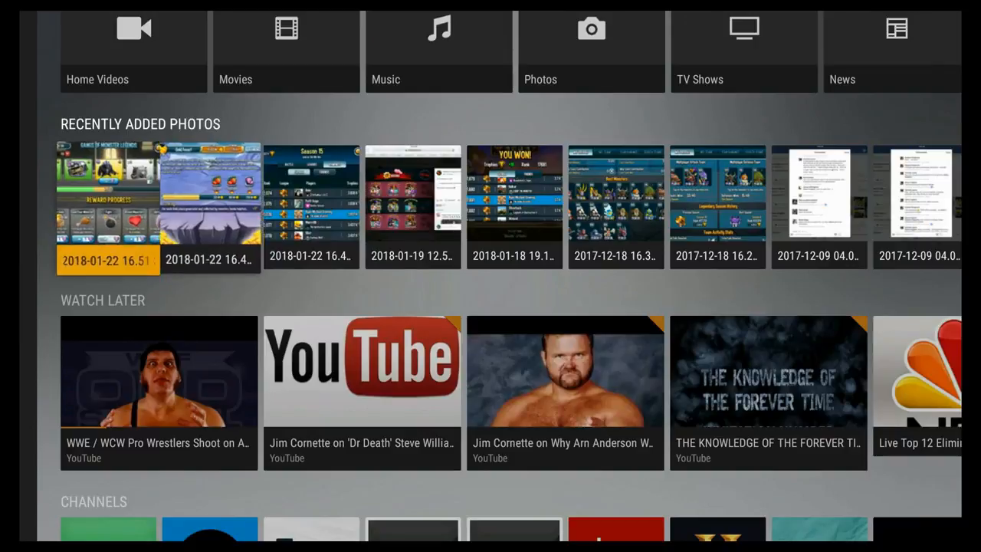
scroll("down", 3)
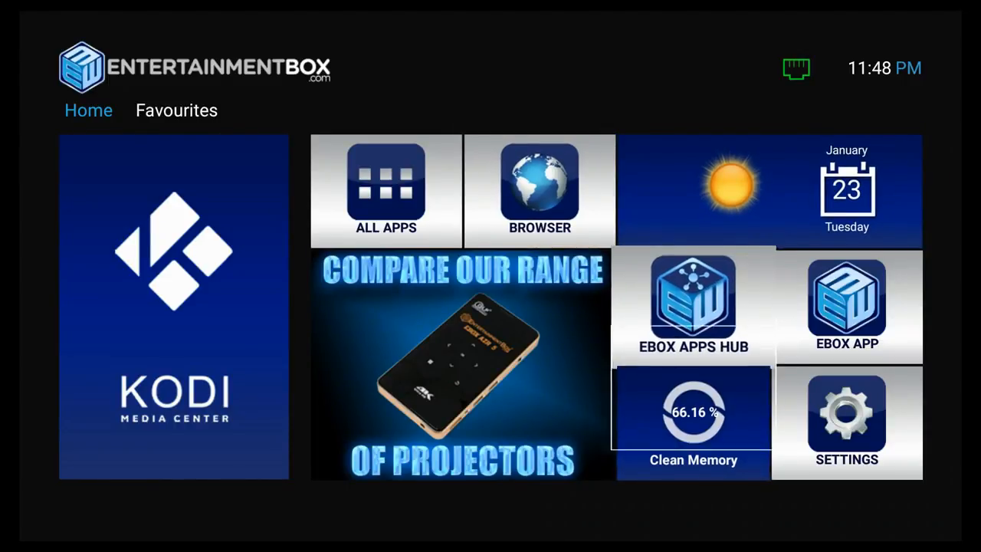
mouse_move(846, 424)
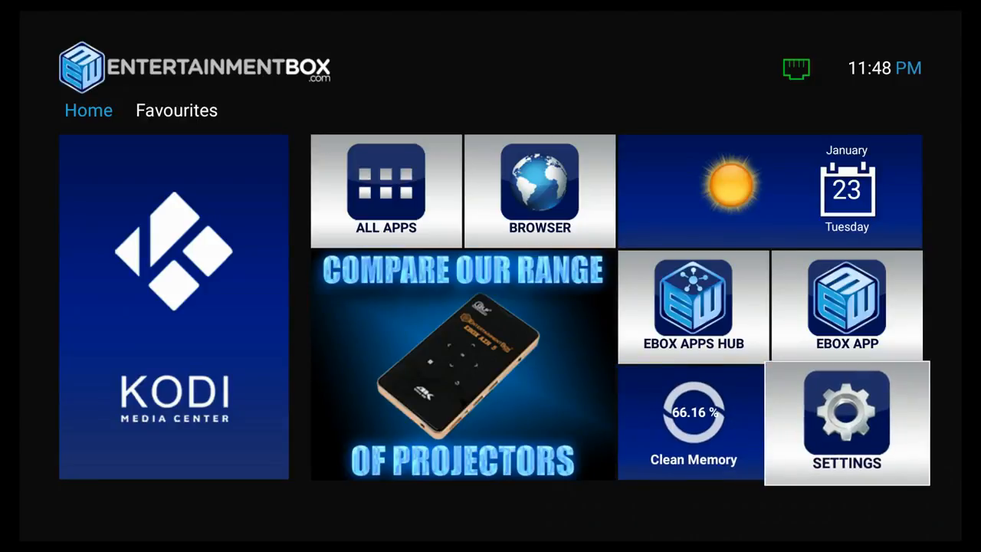